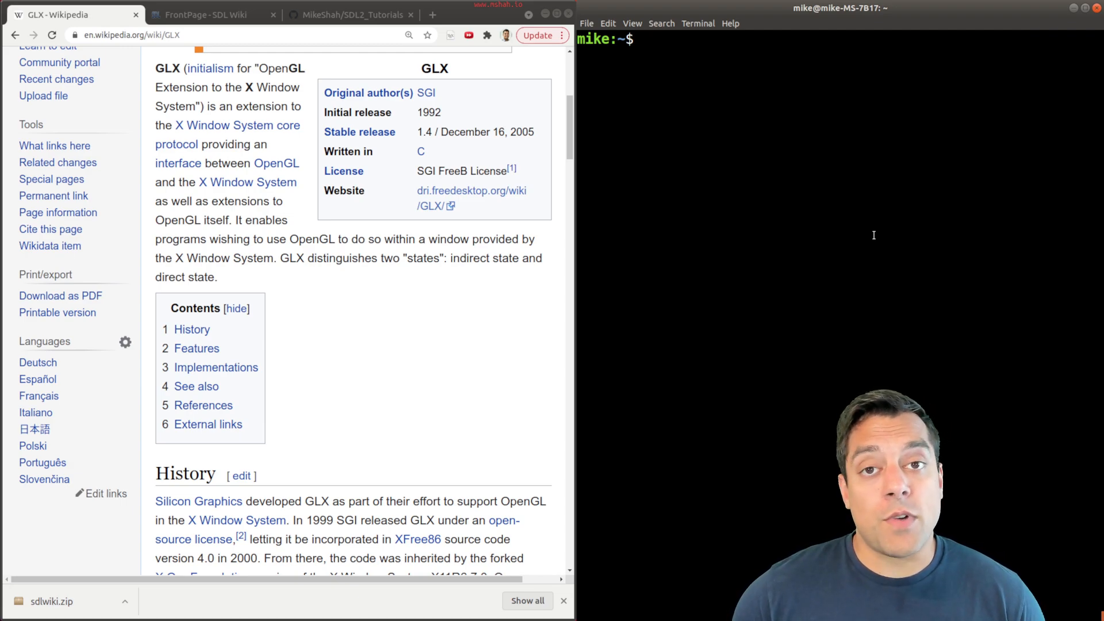
Step: Run glxinfo and scroll to find the OpenGL core version 4.6.0
text(glx)
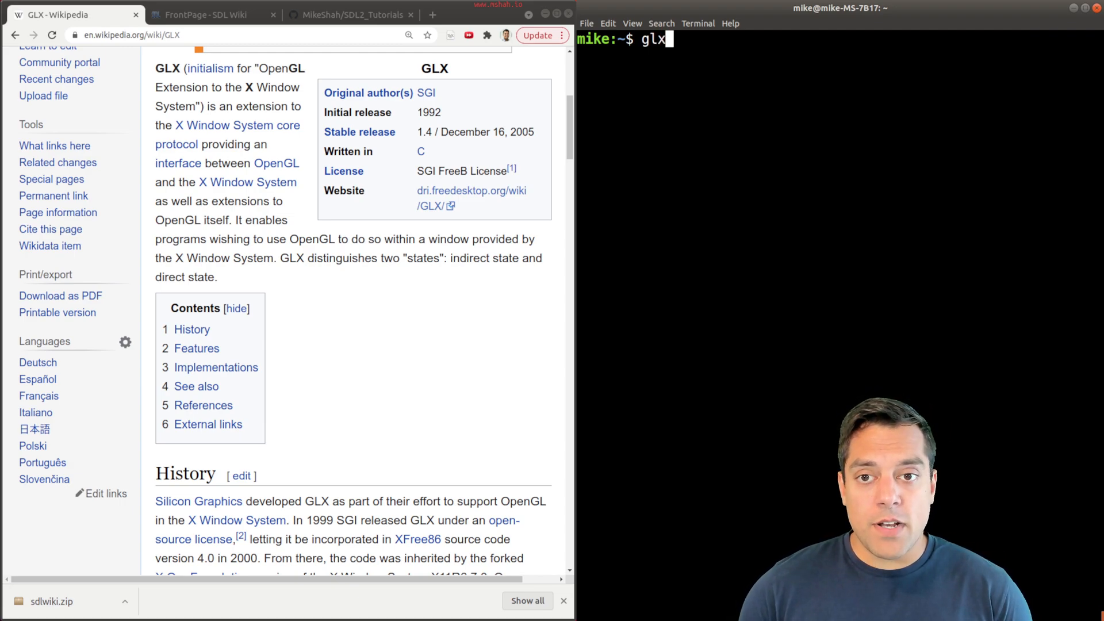
text(info)
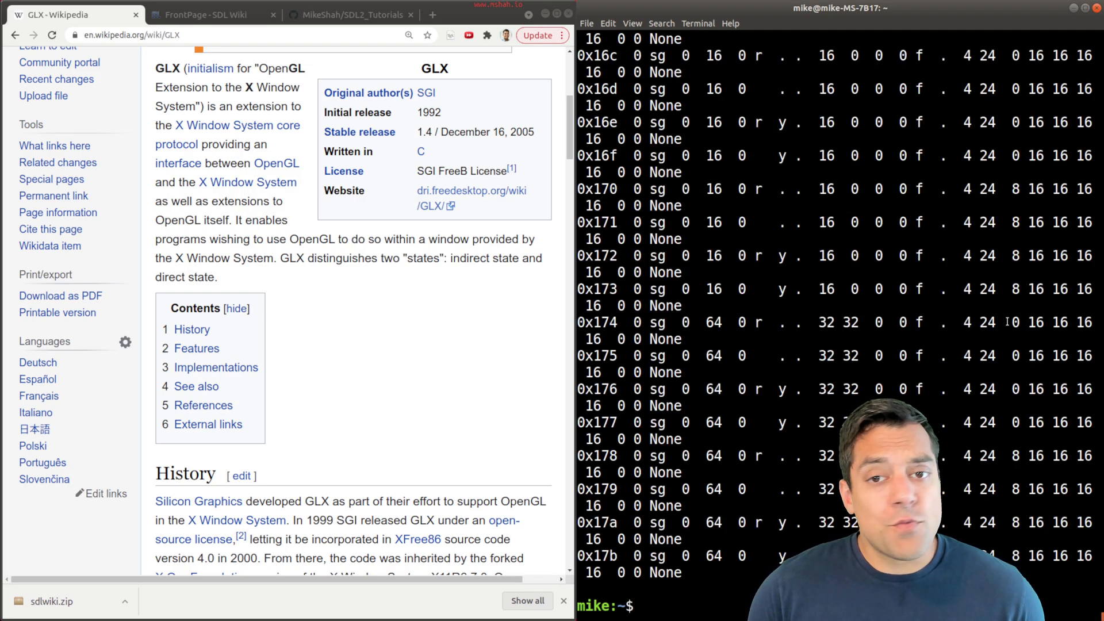
scroll(down, 3)
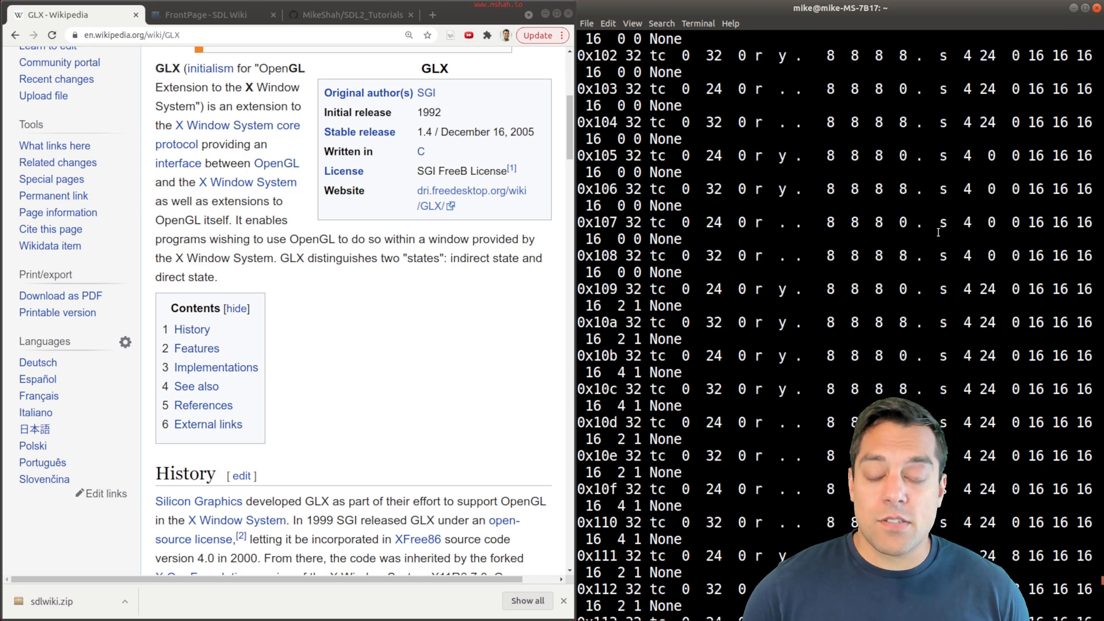
scroll(down, 3)
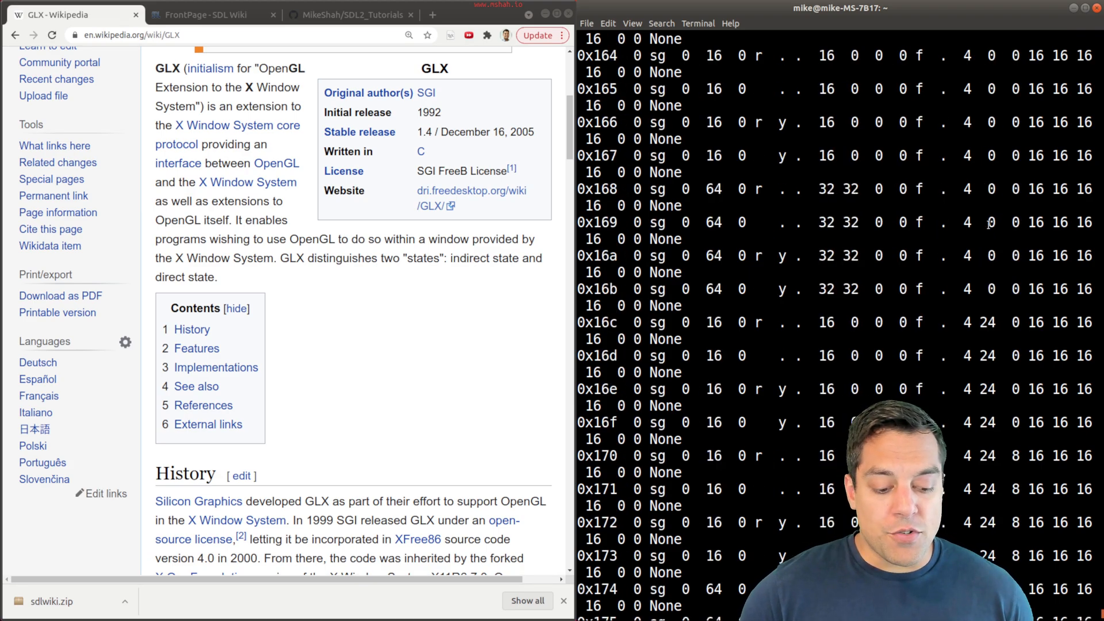
scroll(down, 3)
text(glxinfo | grep "version")
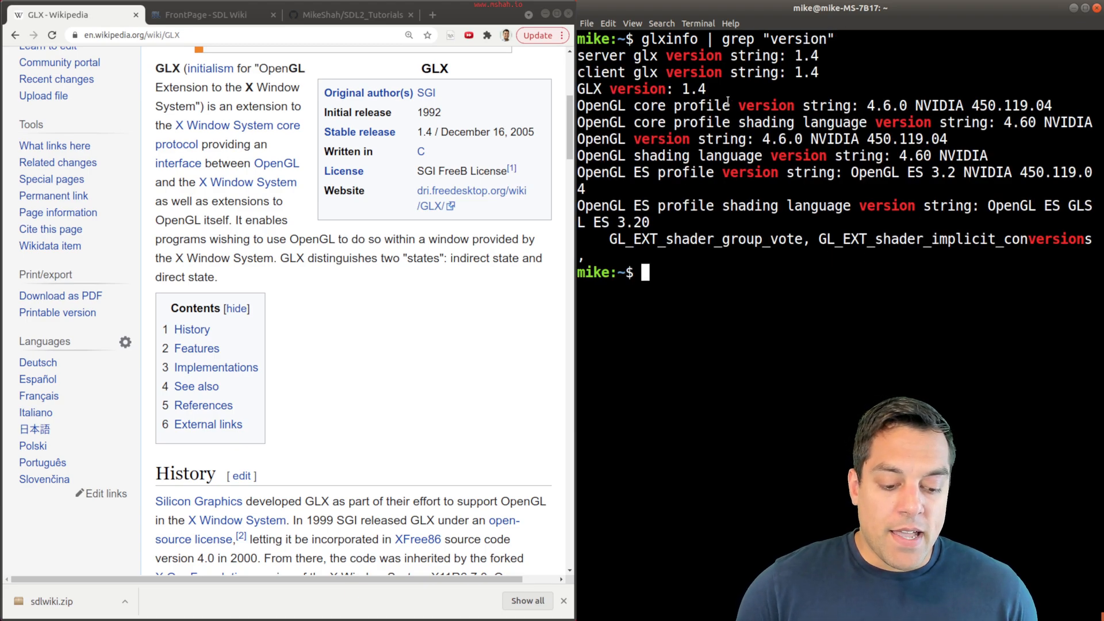
double_click(888, 106)
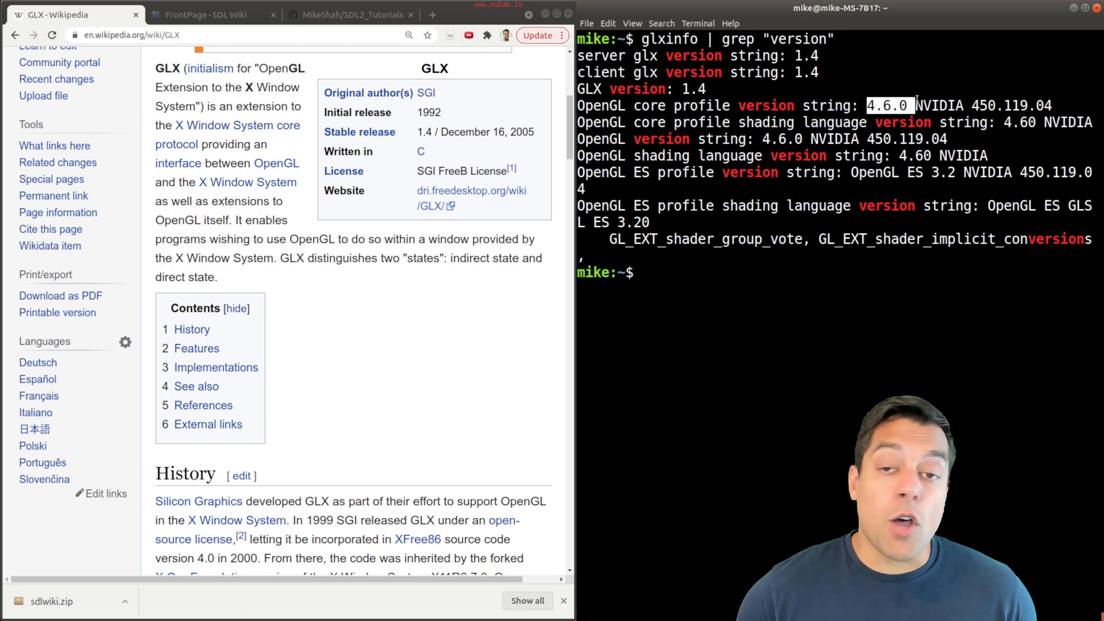
mouse_move(894, 122)
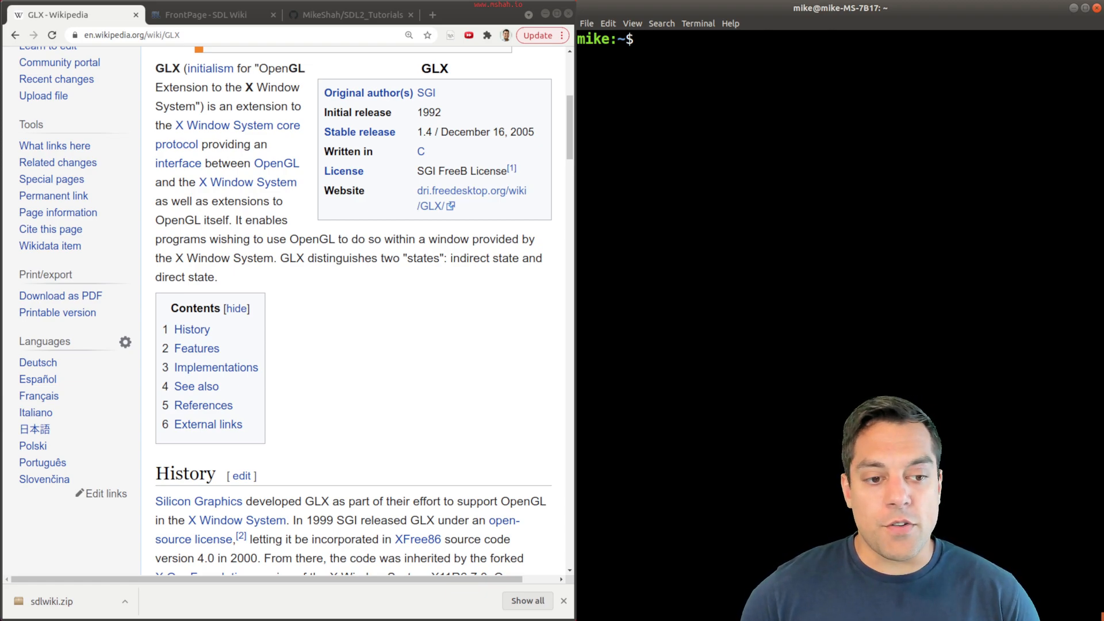
Step: Run lspci and pick out the NVIDIA TITAN card and Intel vendor entries
text(lspci)
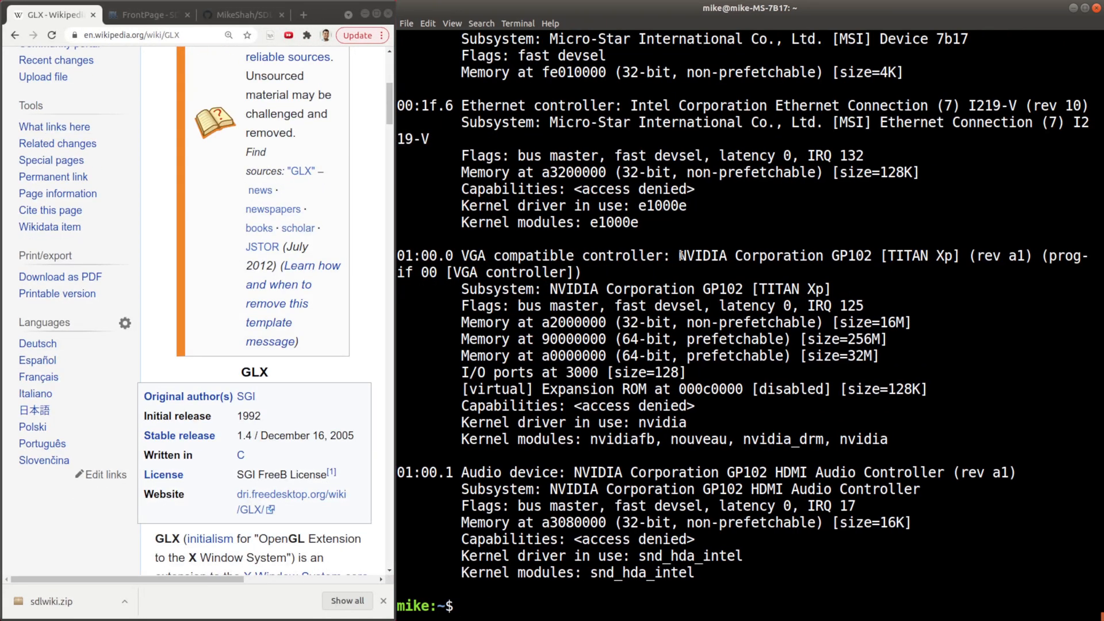
double_click(911, 255)
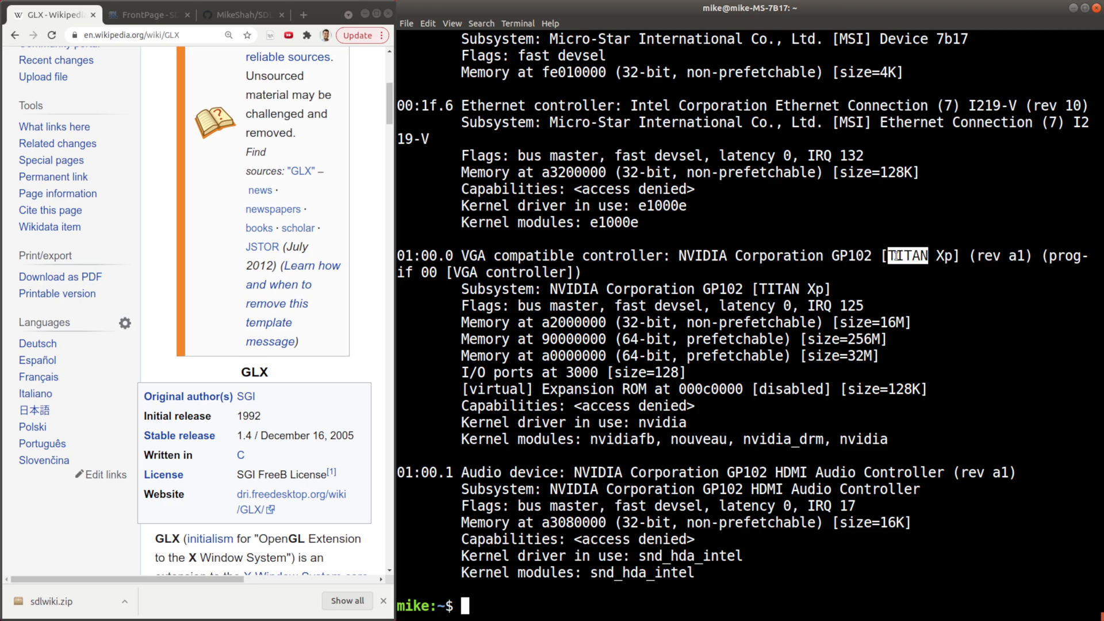
mouse_move(910, 296)
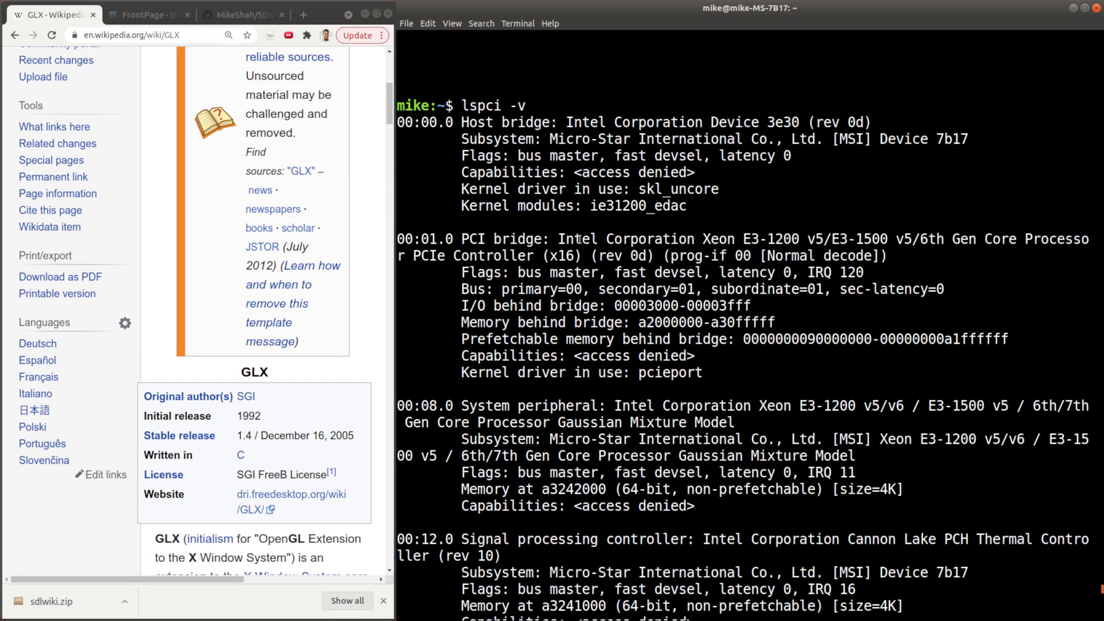
double_click(582, 238)
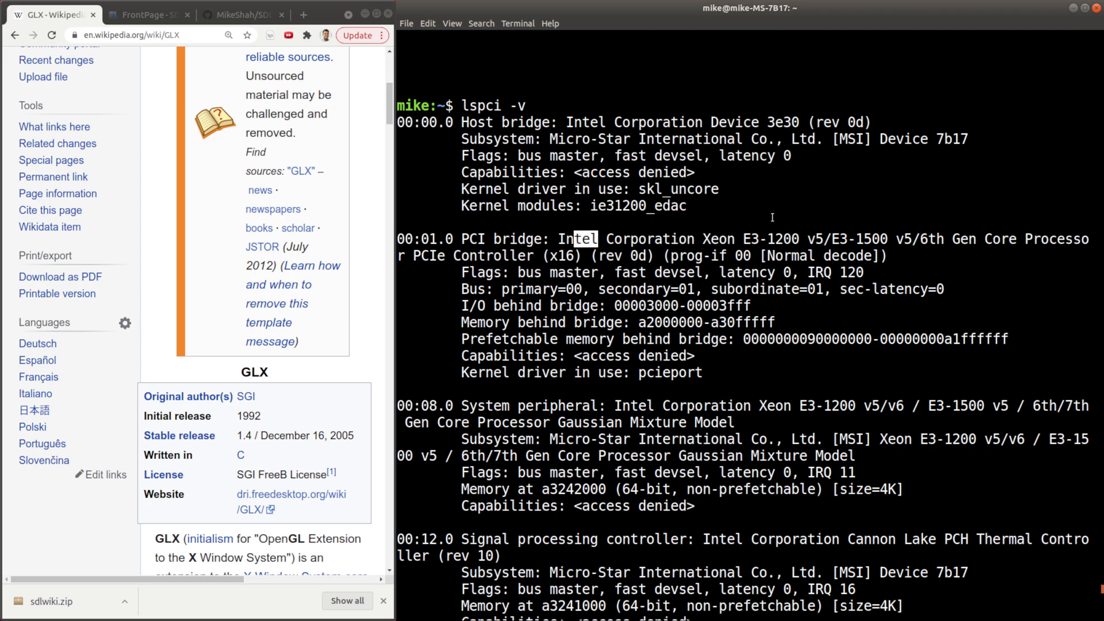
scroll(down, 3)
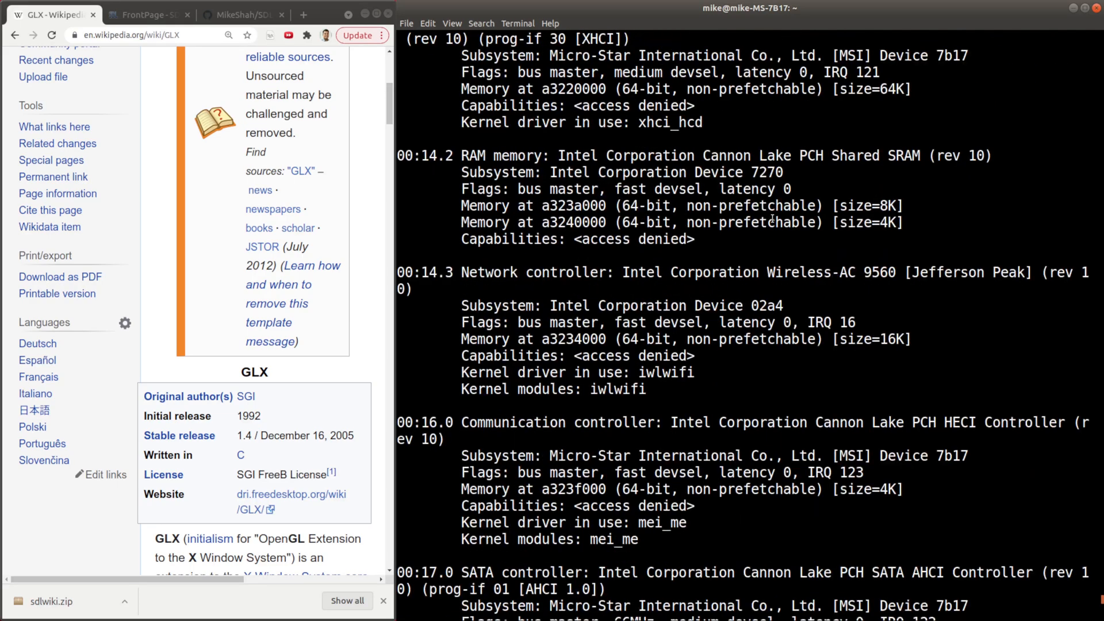
scroll(down, 3)
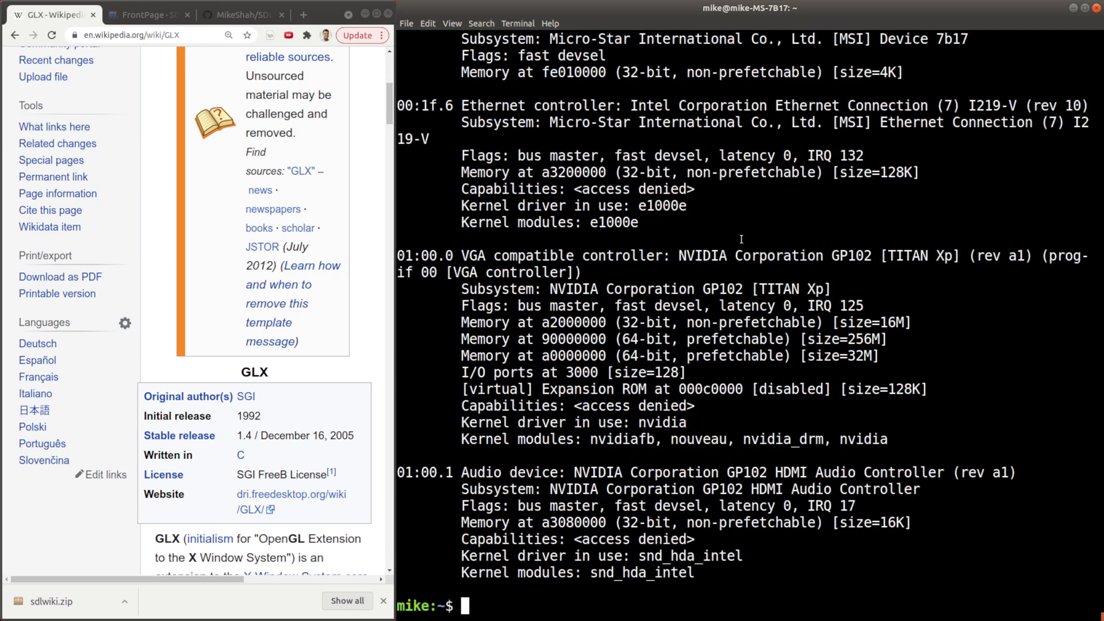
double_click(702, 255)
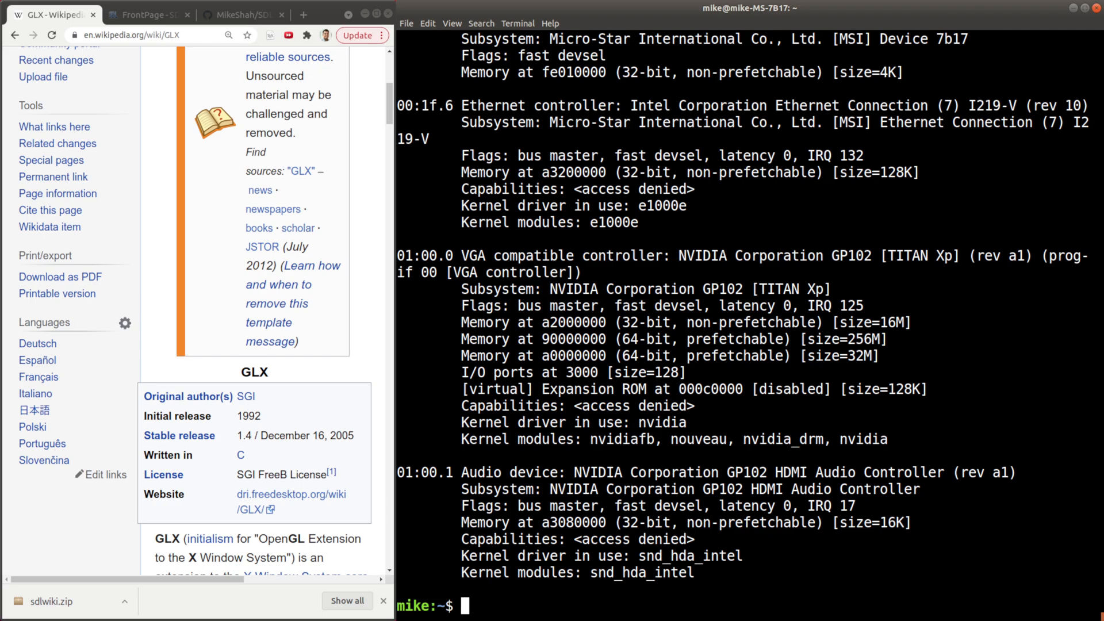
Step: Run glxinfo again, review the visual listing, then clear the terminal
text(glx)
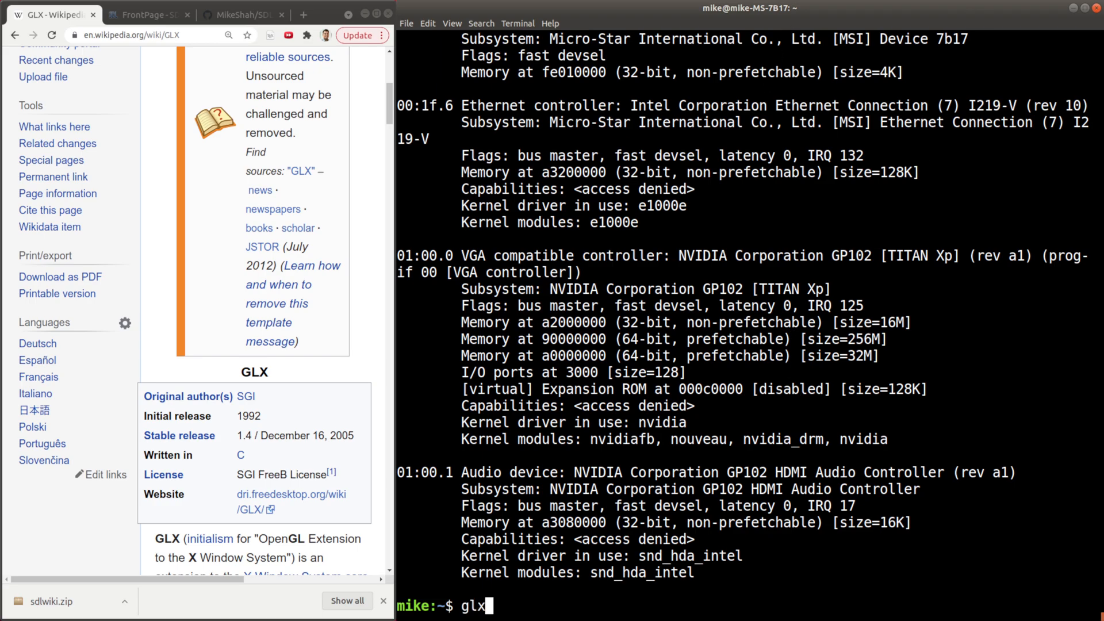
text(info)
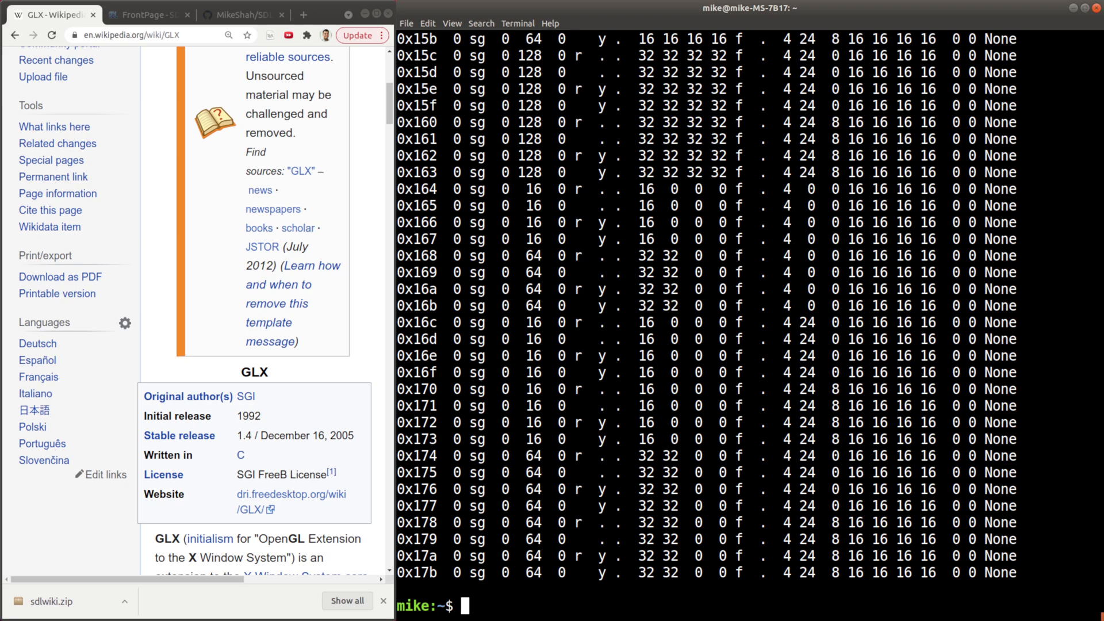
mouse_move(392, 279)
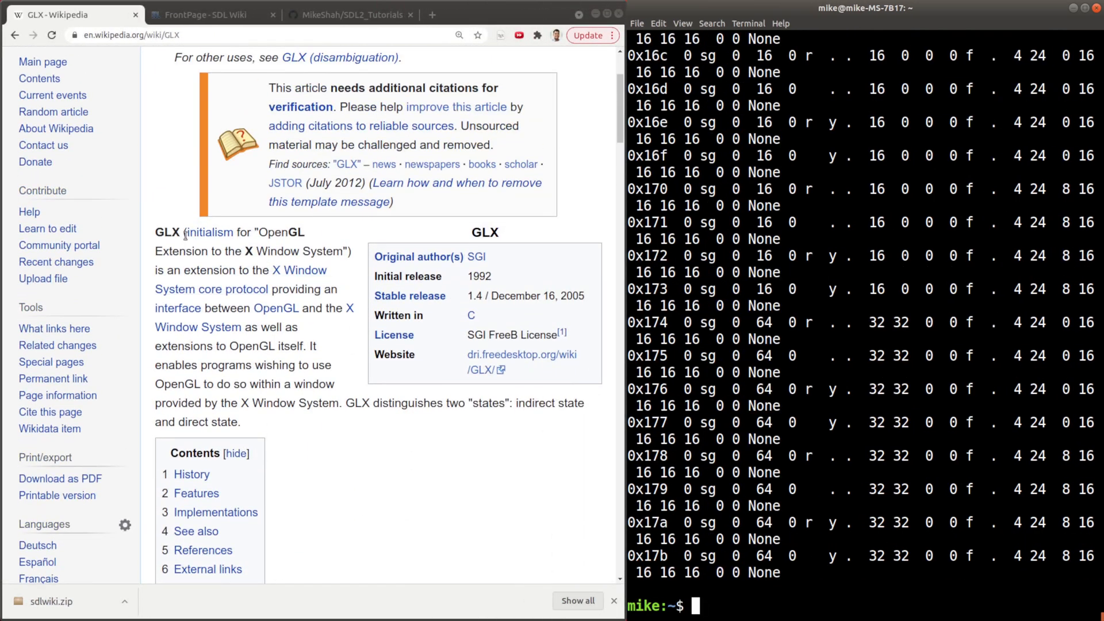
double_click(167, 232)
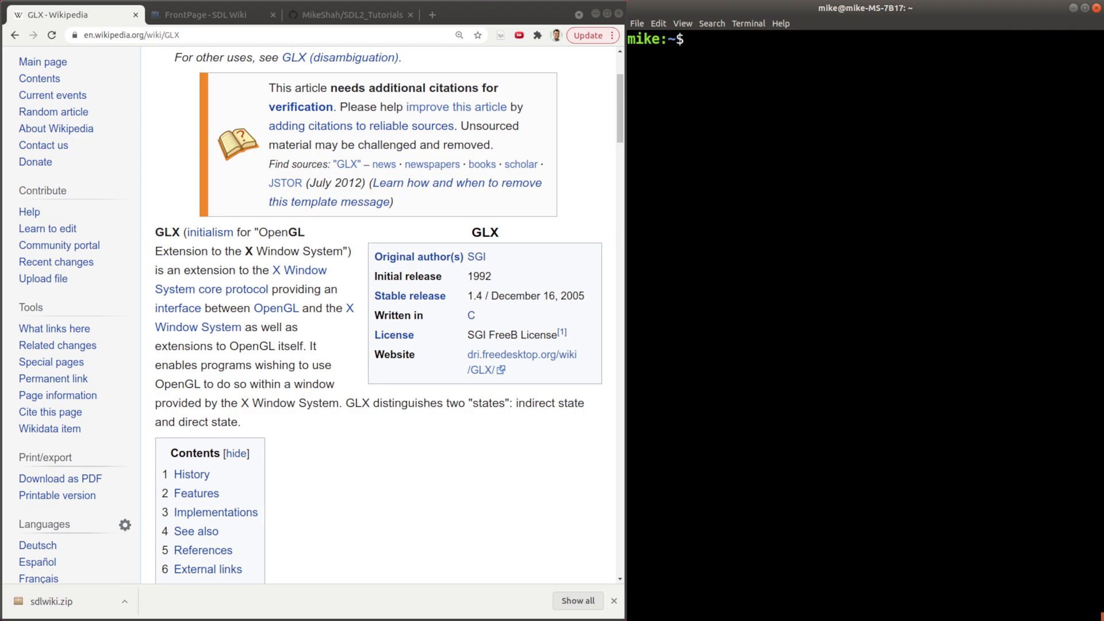
mouse_move(847, 115)
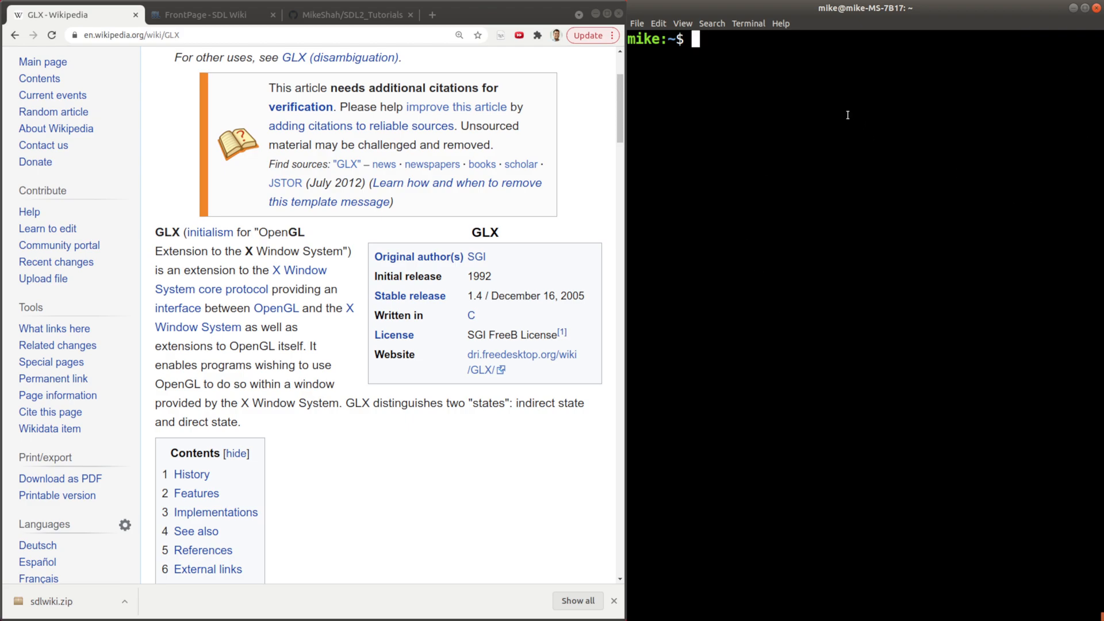
Step: Consult man apt, abandon a yum search for SDL2-devel, and start an apt search command
text(man apt)
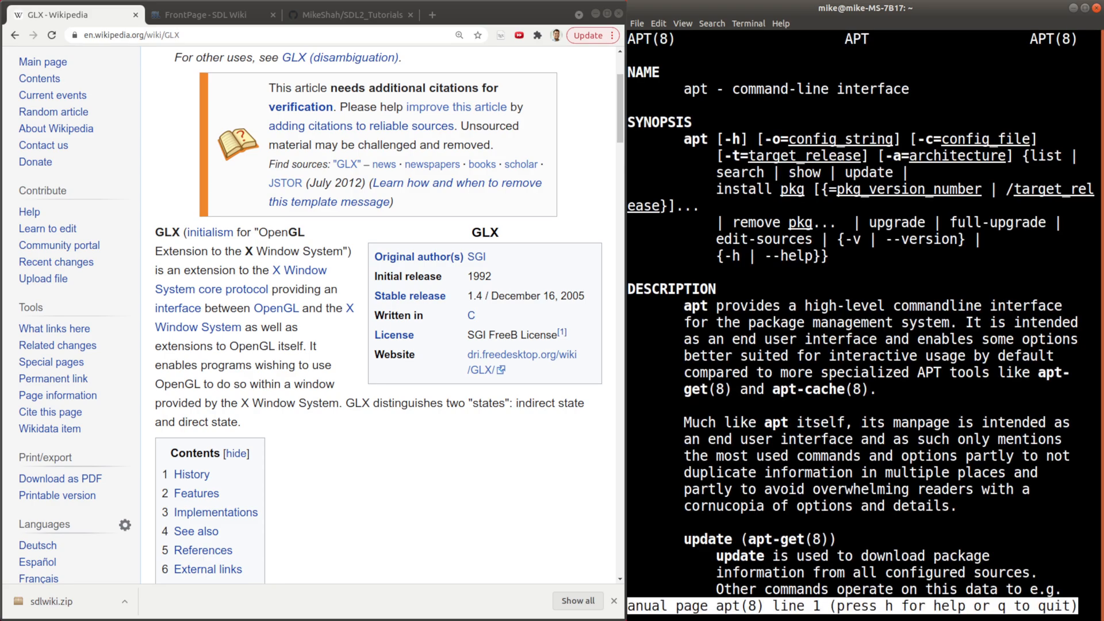
text(yum search)
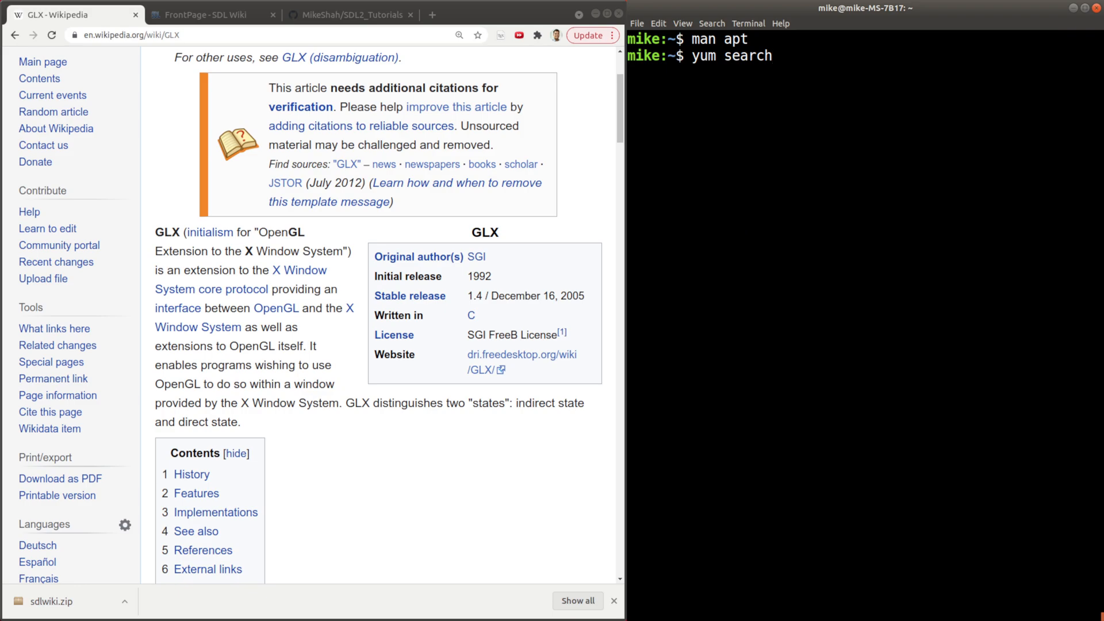
text(SDL2-devel)
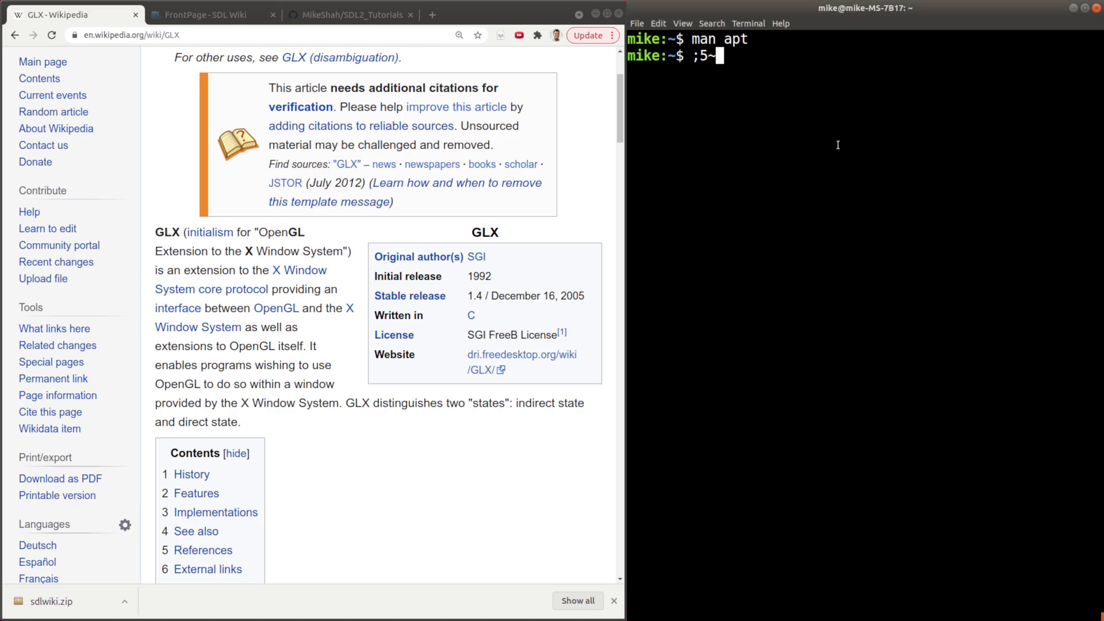
text(ap)
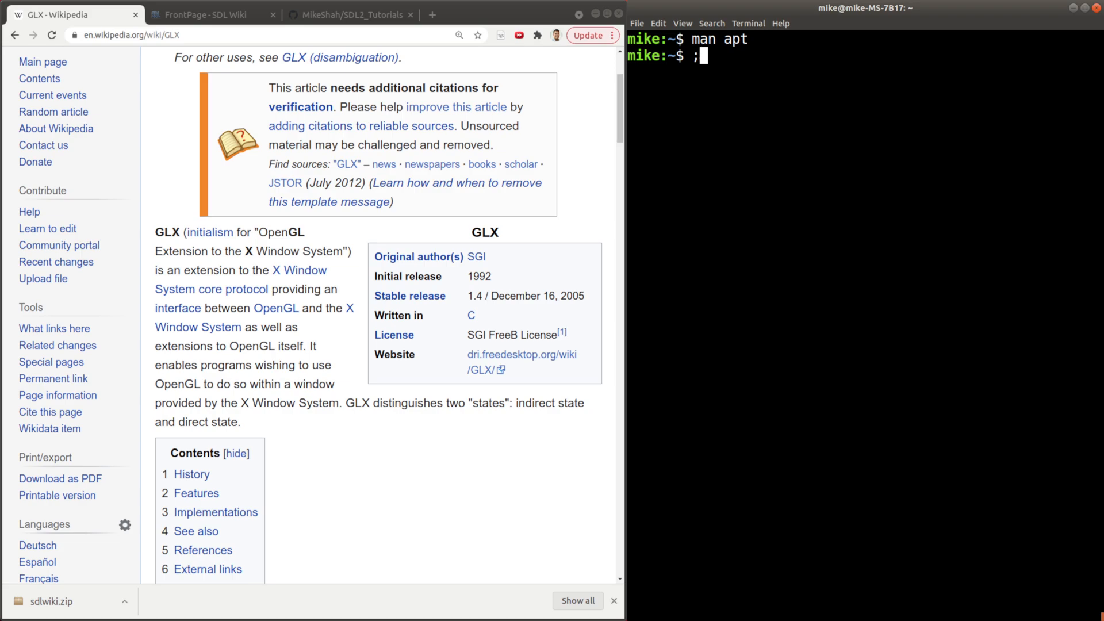
text(apt search)
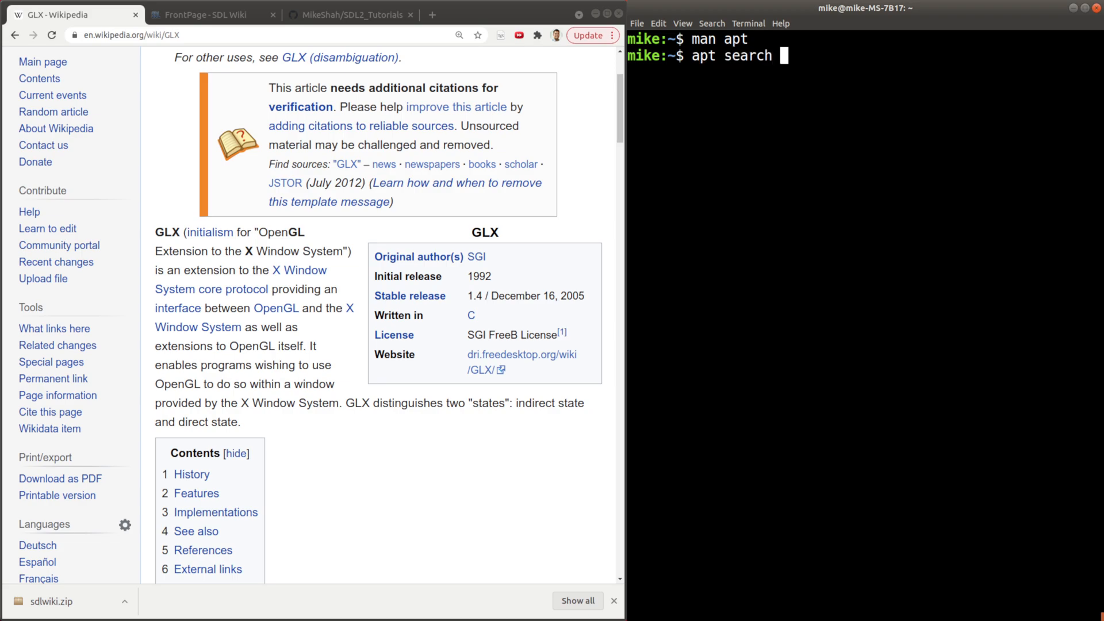
Step: Search apt for libsdl packages and pick out the SDL development package entries
text(libsdl)
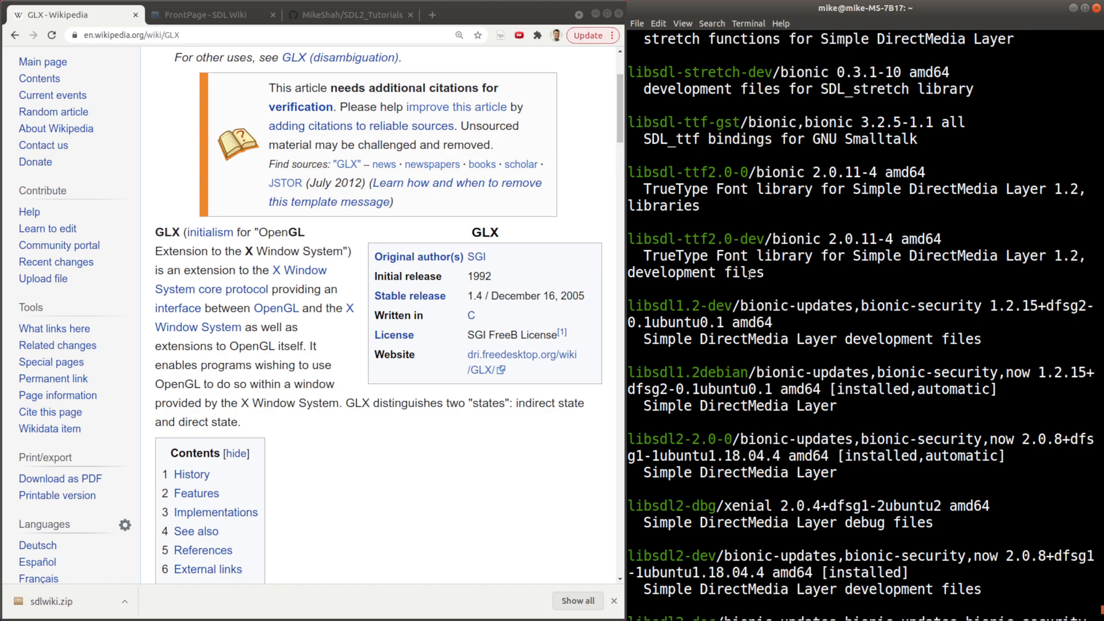
double_click(687, 306)
text(apt search libsdl2)
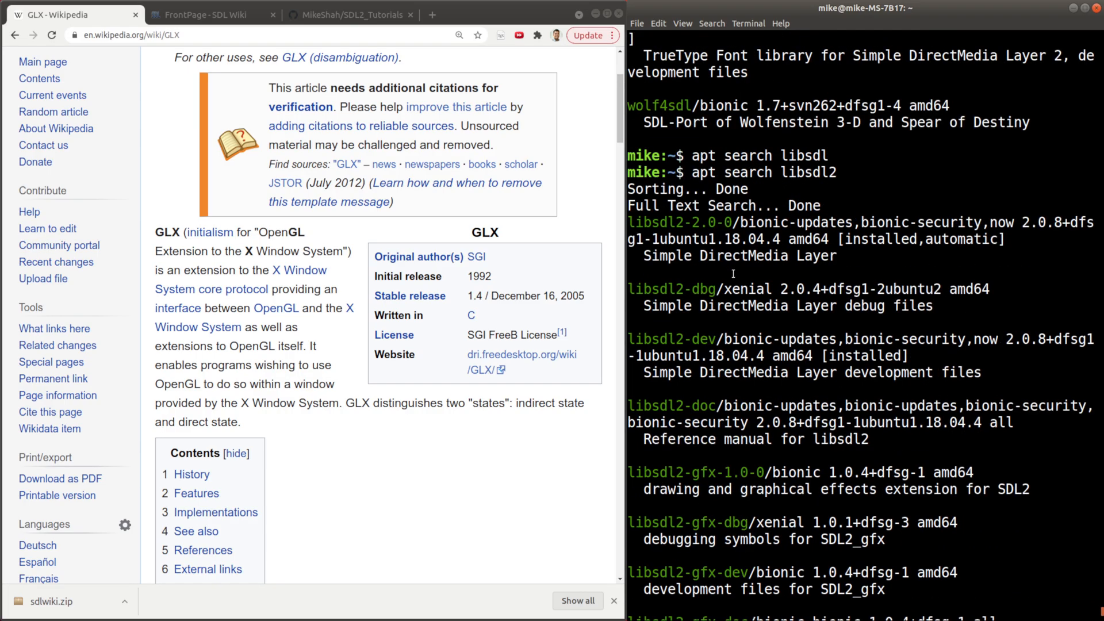
double_click(673, 339)
text(apt)
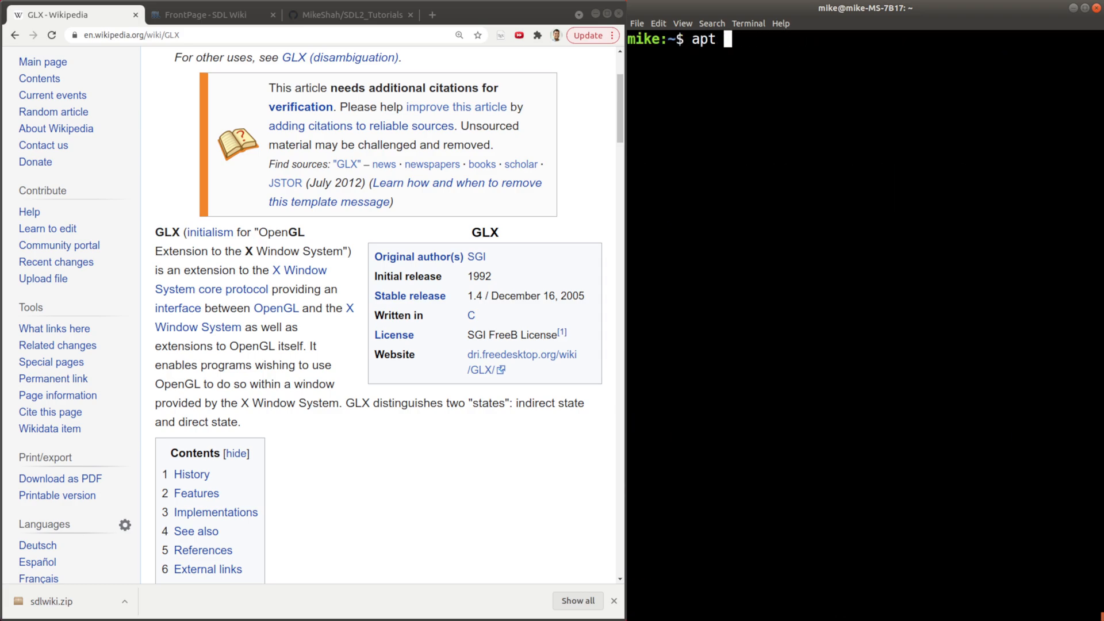
text(-cache se)
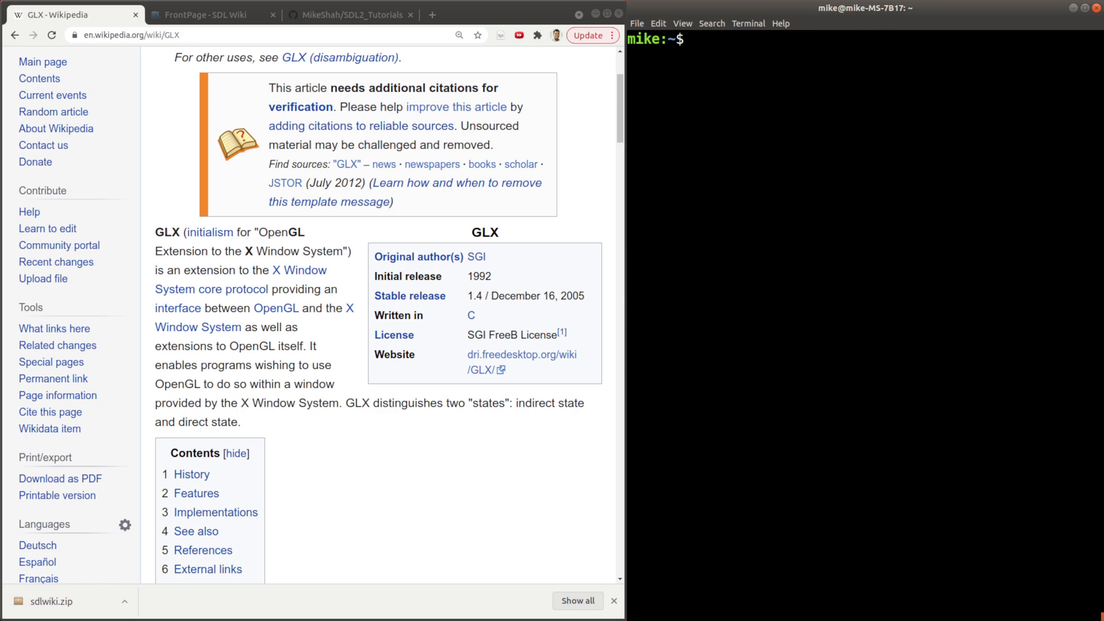
Step: Run sudo apt-get install libsdl2-dev, which is already the newest version
text(sudo apt)
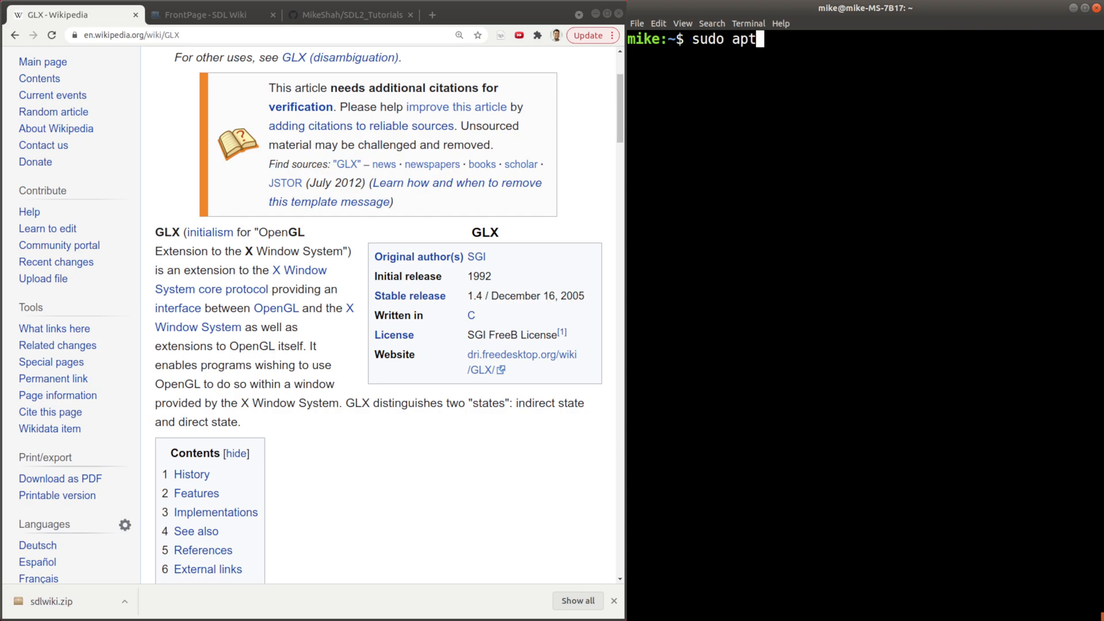
text(-get install libsdl2-dev)
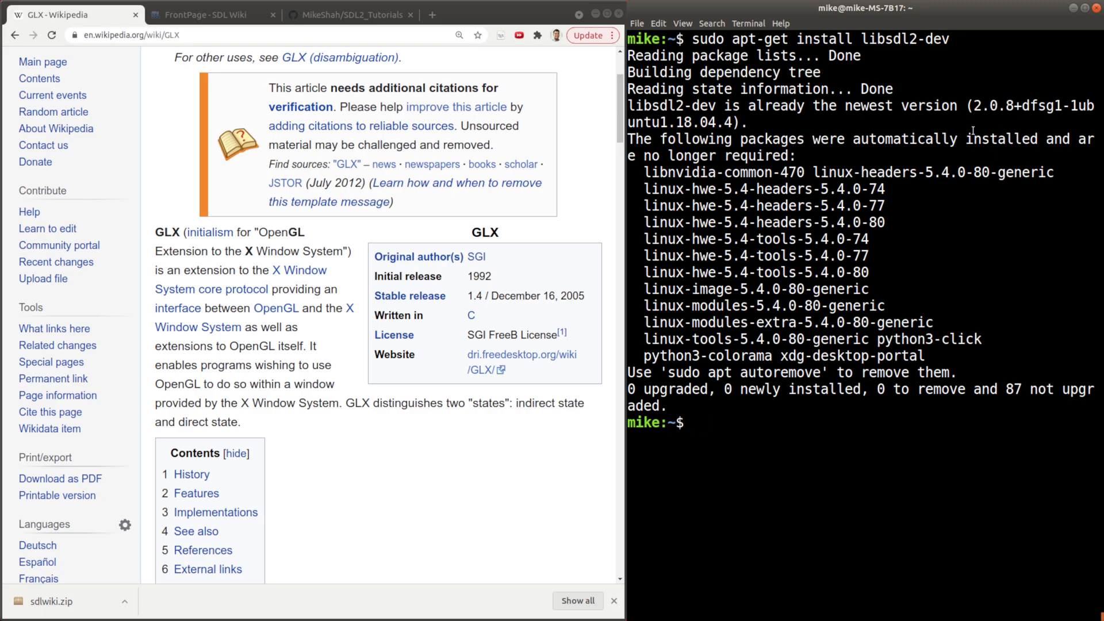
double_click(992, 105)
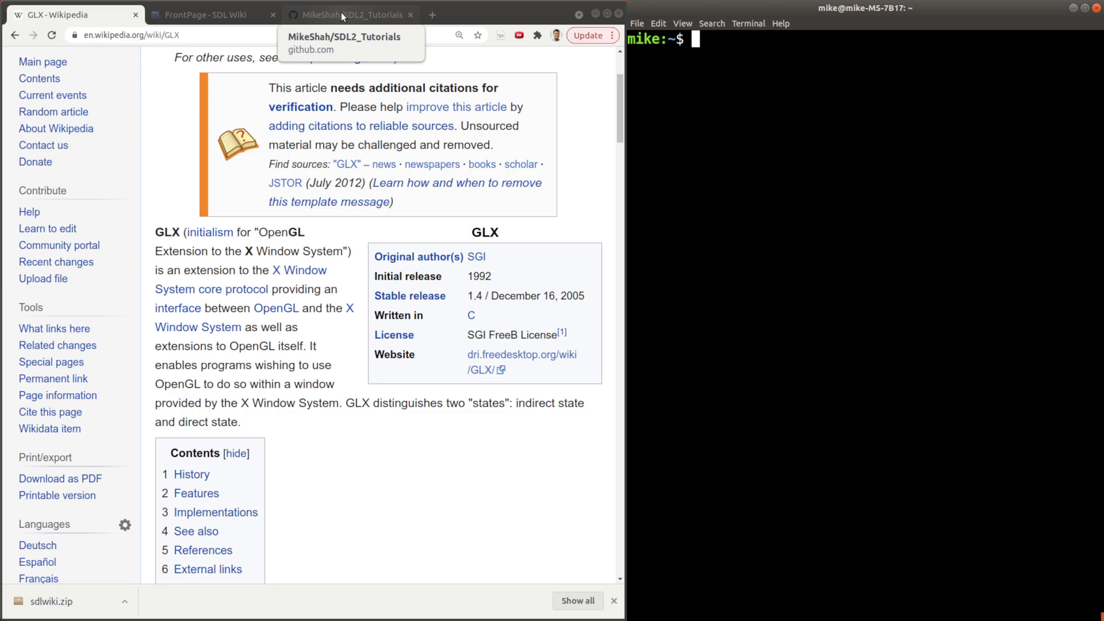
Step: On GitHub, browse SDL2_Tutorials' 6_OpenGL_SDL2 folder and show the repository clone address
click(345, 13)
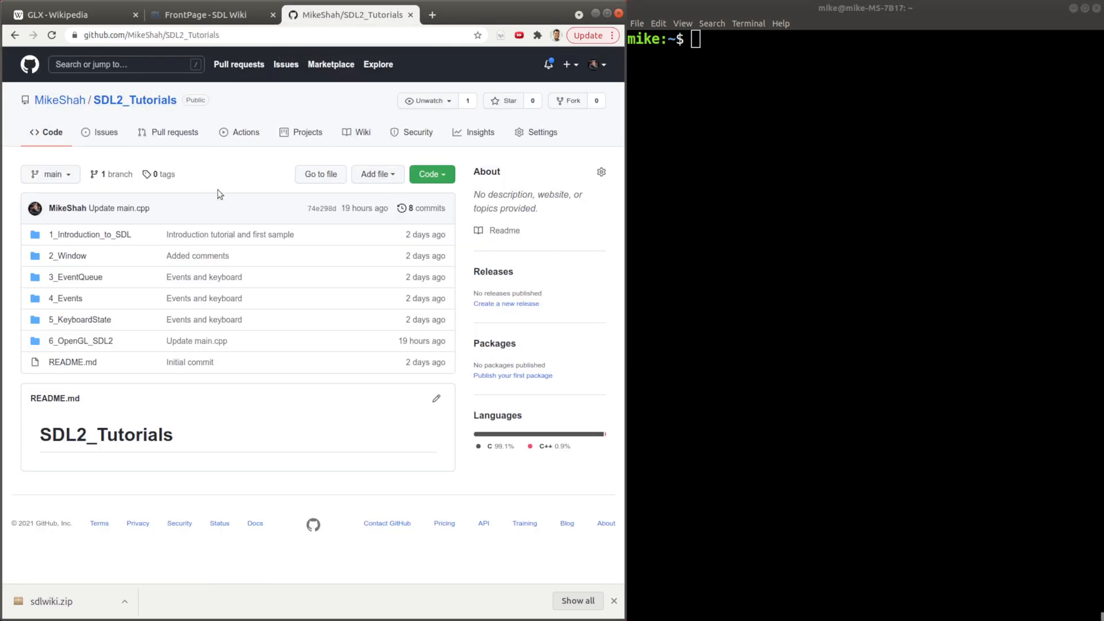
key(ctrl+plus)
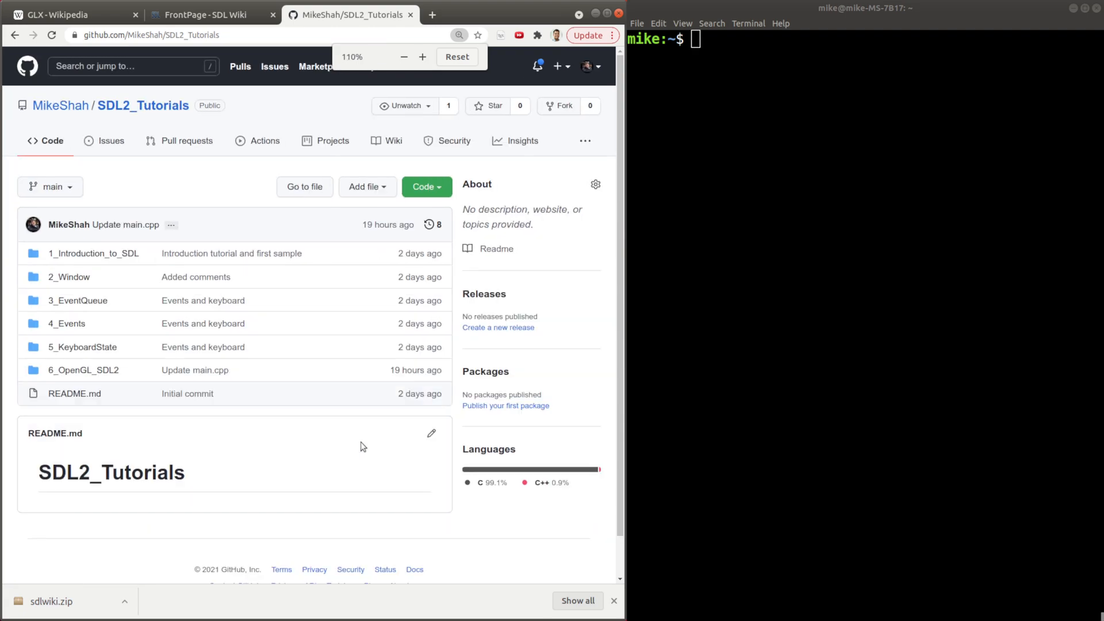
click(83, 369)
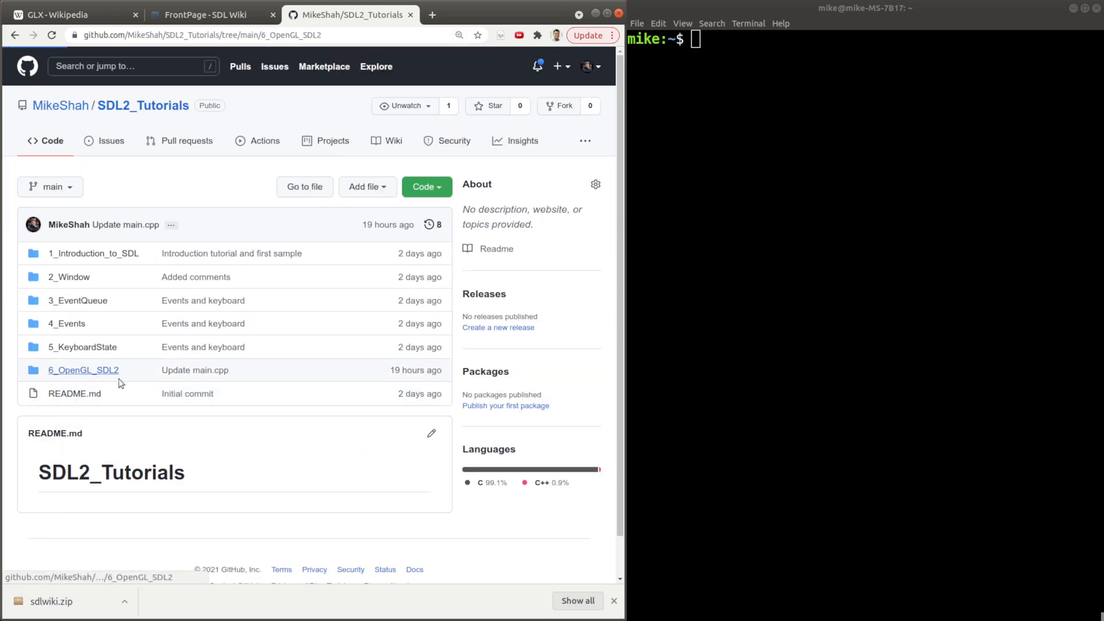
click(83, 370)
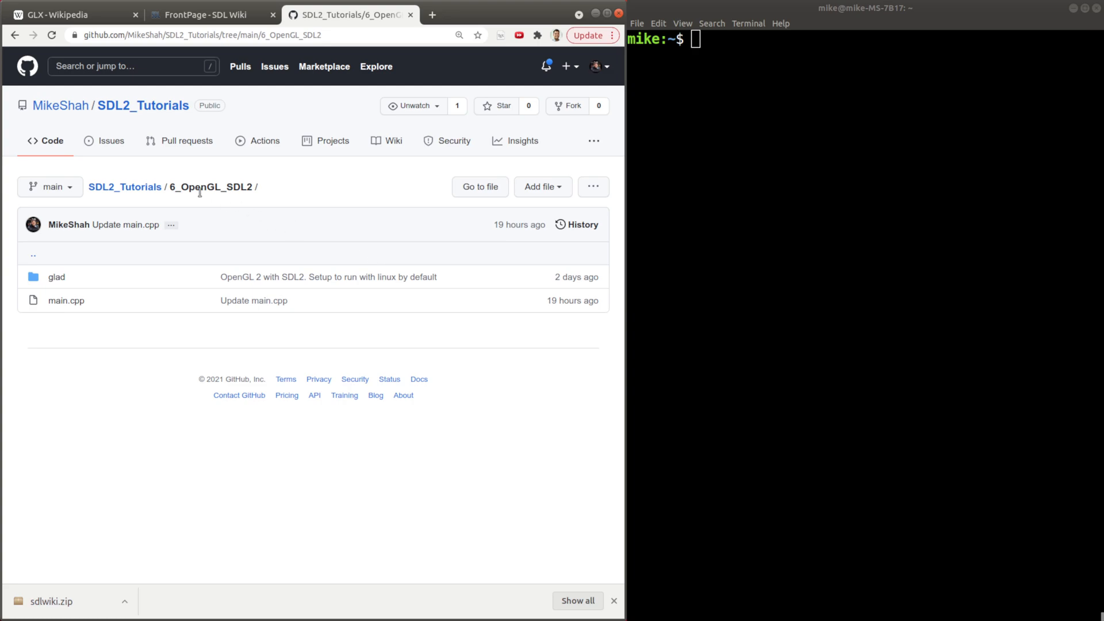
click(125, 105)
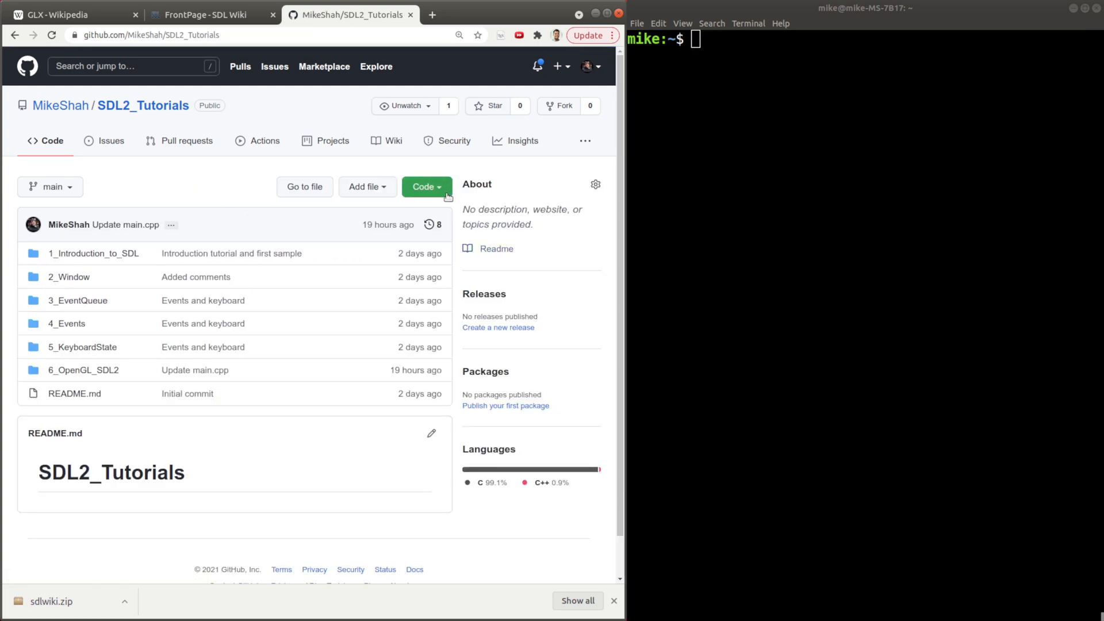
click(426, 259)
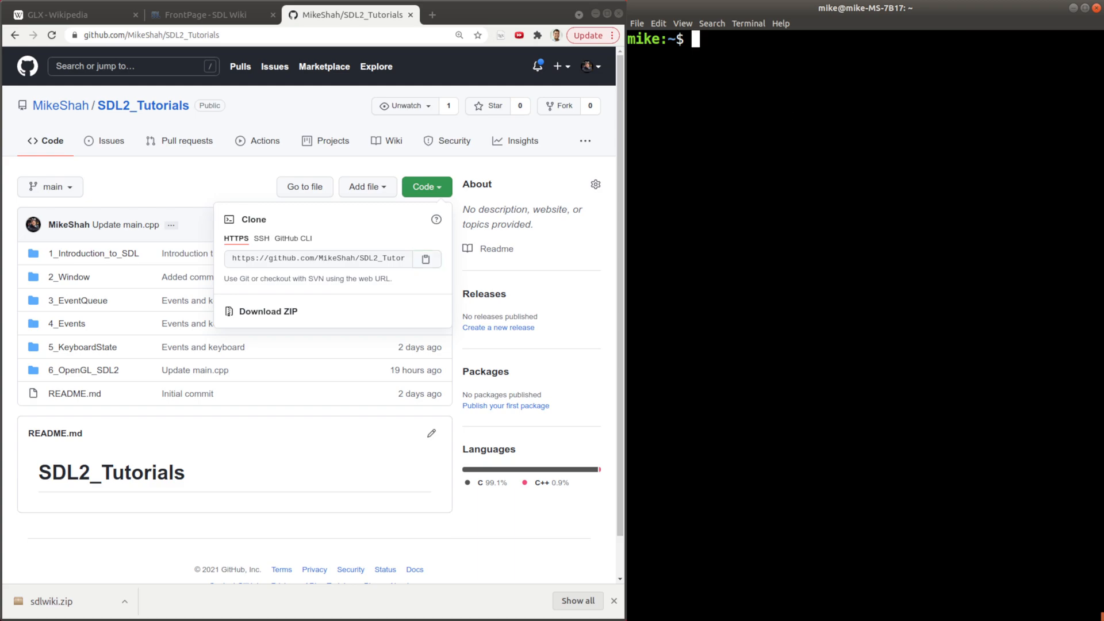
Step: Start a git clone command and remove the old folder with rm -rf
text(git clone https://github.com/MikeShah/SDL2_Tutorials.git)
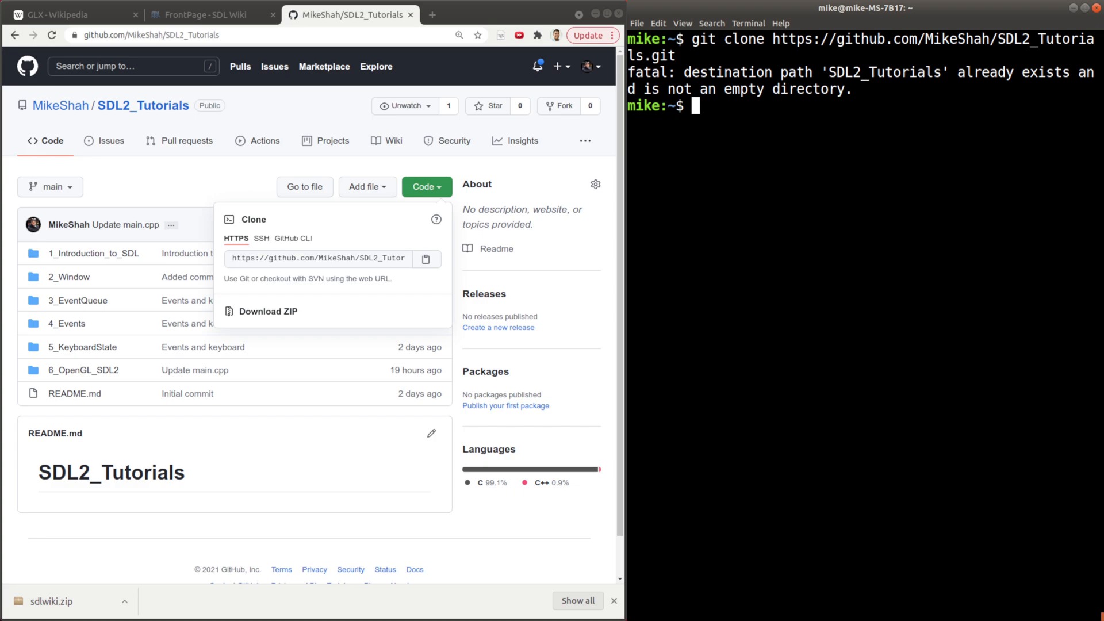
text(rm -rf)
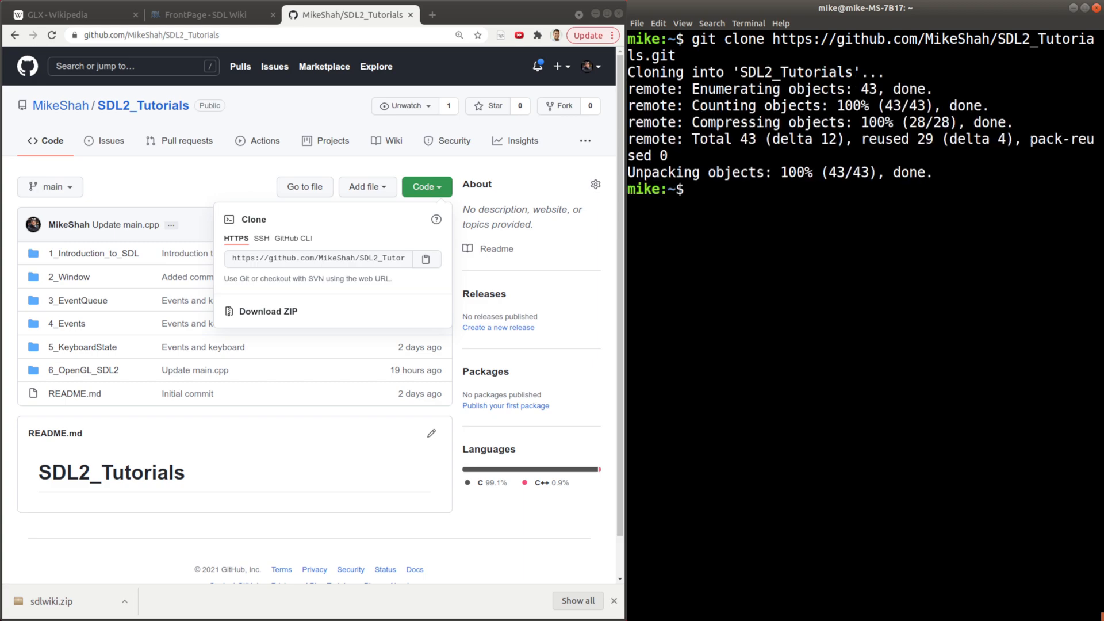
Step: Move into SDL2_Tutorials/6_OpenGL_SDL2 and list its glad and main.cpp contents
text(cd SDL2_Tutorials/)
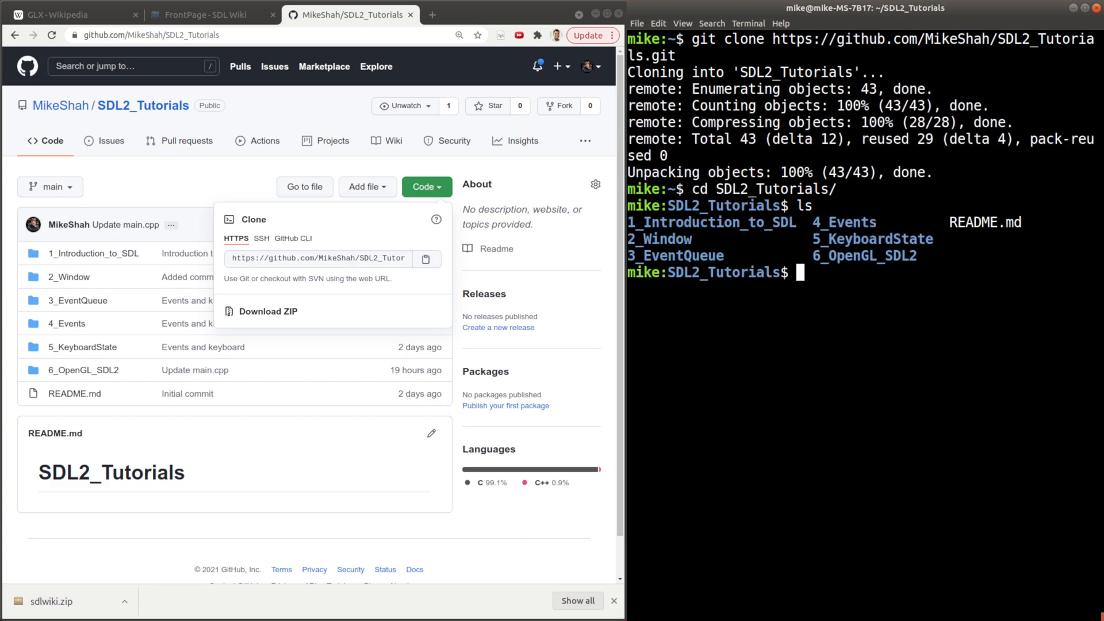
text(cd 6_OpenGL_SDL2/)
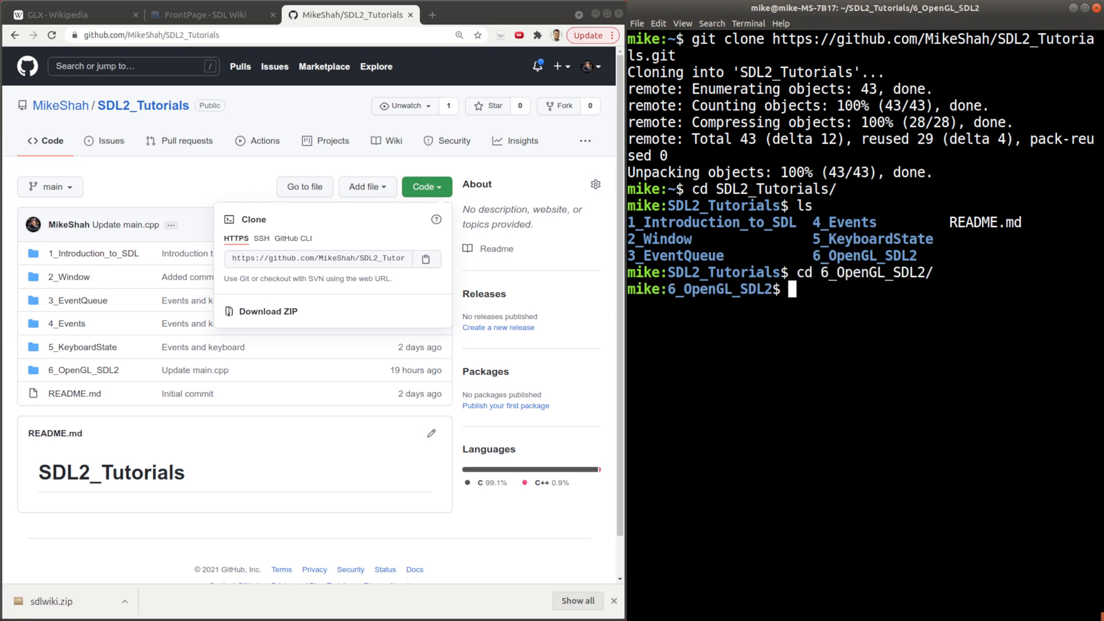
text(ls)
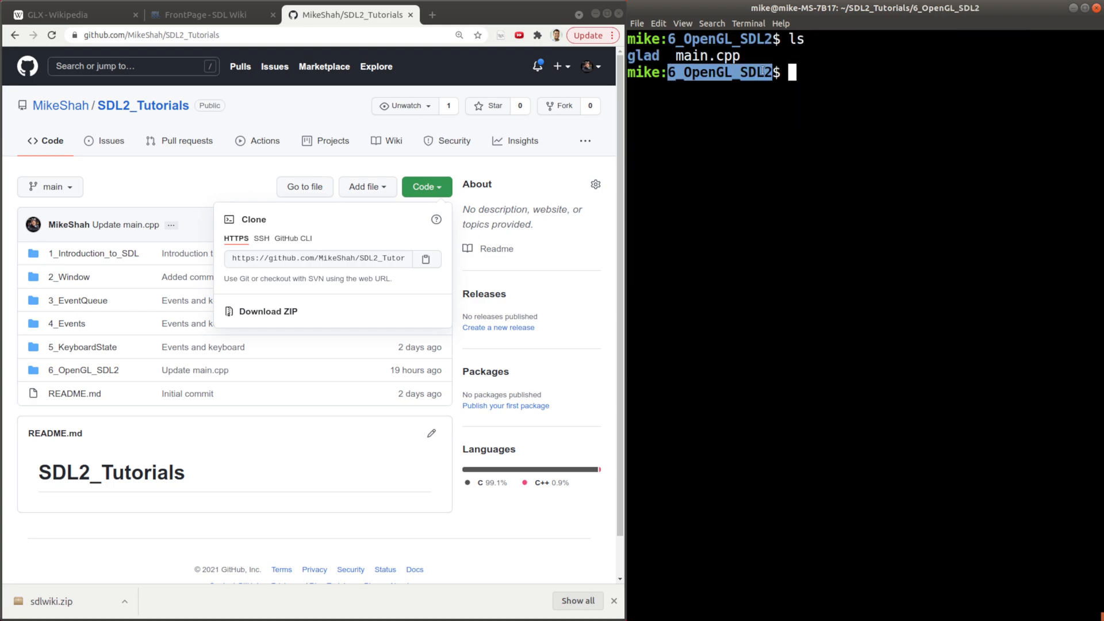
text(ls)
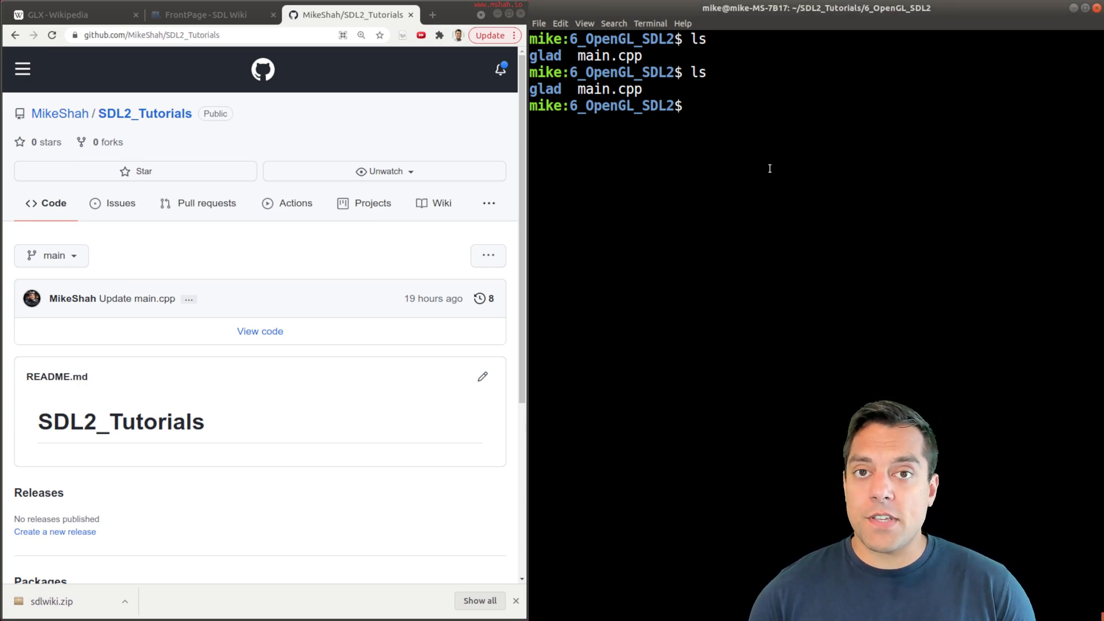
Step: Compile main.cpp with g++ and pick out the missing glad/glad.h header error
text(g++)
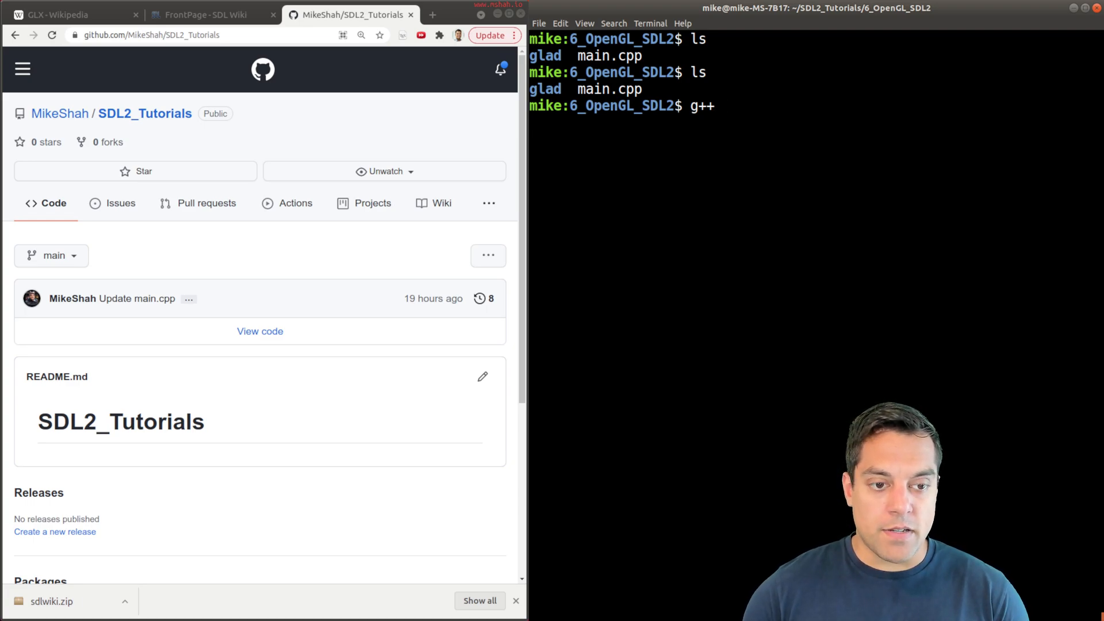
text(main.cpp)
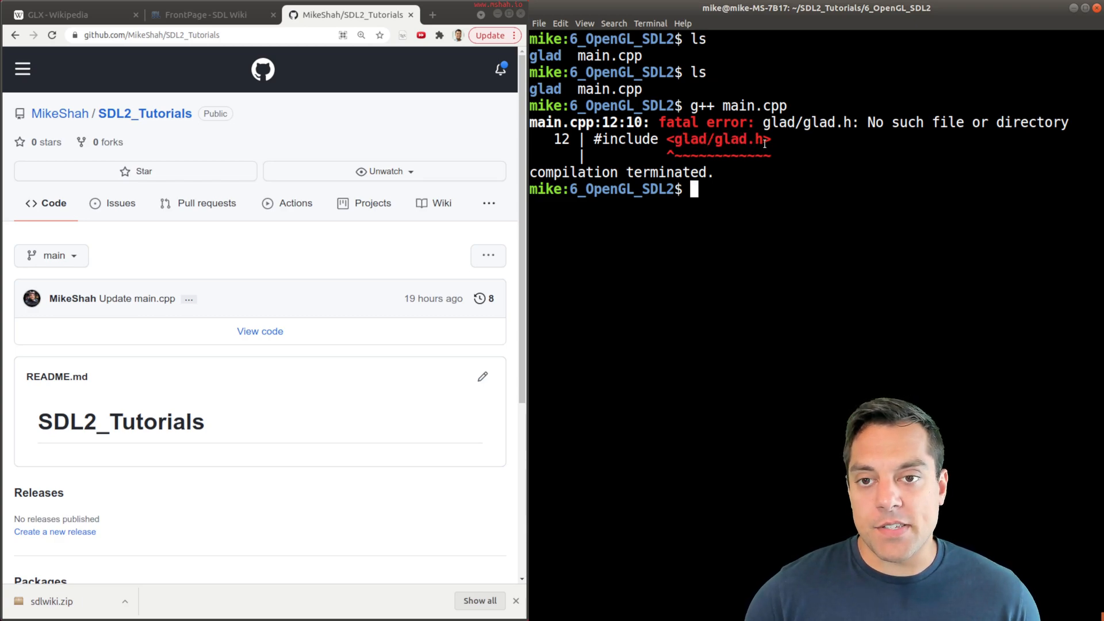
double_click(740, 138)
text(xdg-open .)
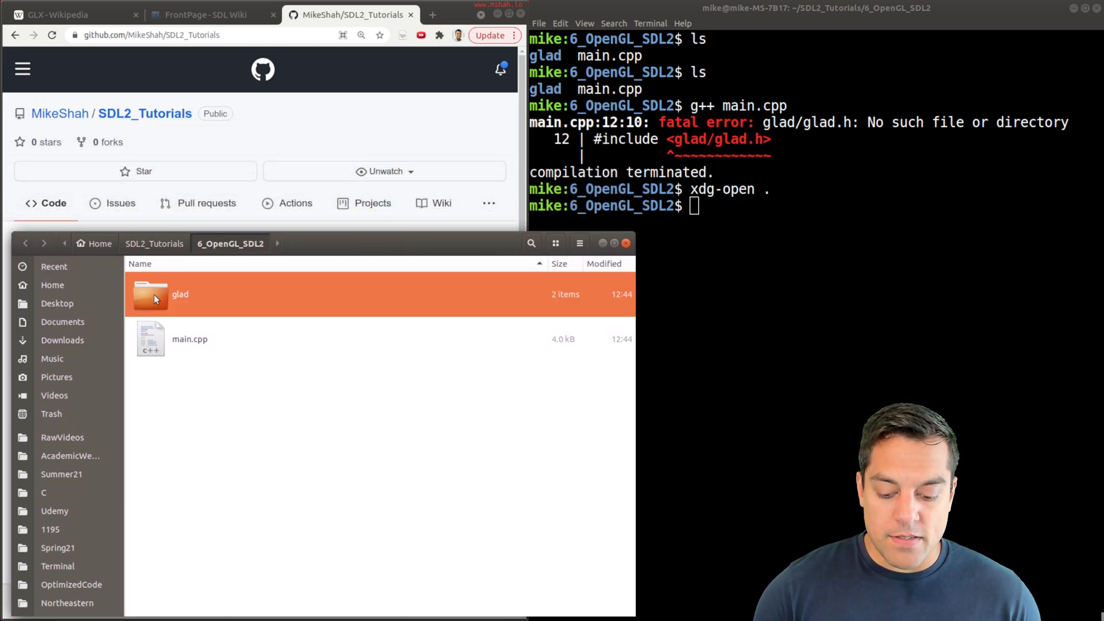
Step: Browse into the glad folder in Files and begin a new g++ main.cpp command
double_click(179, 295)
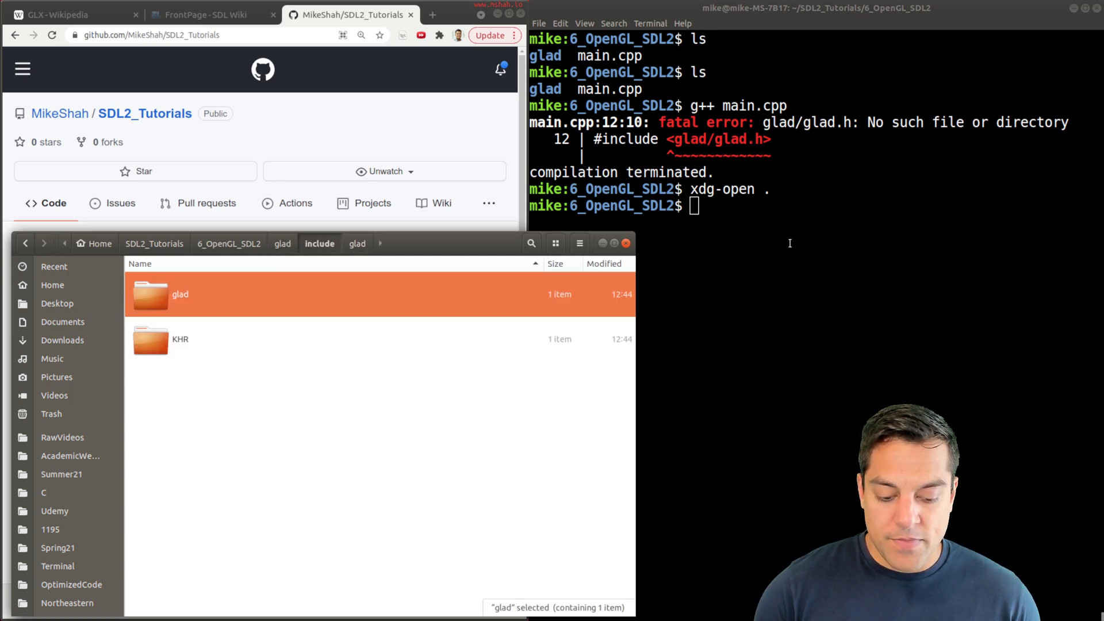
text(g++ main.cpp)
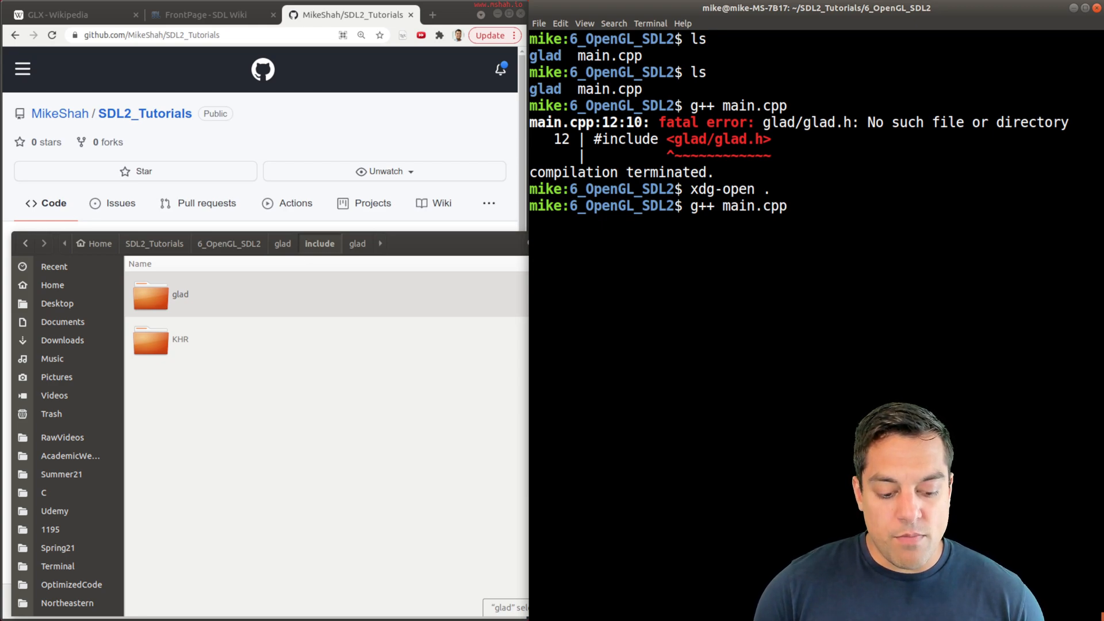
Step: Recompile main.cpp with -I./glad/include, now hitting undefined SDL reference link errors
text(-I)
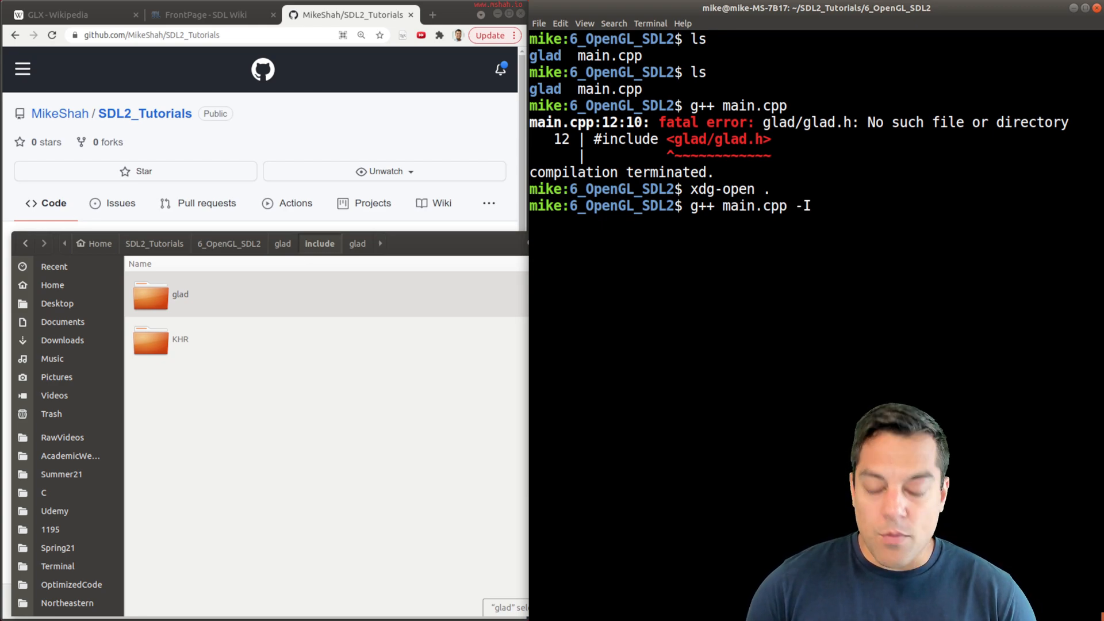
text(./)
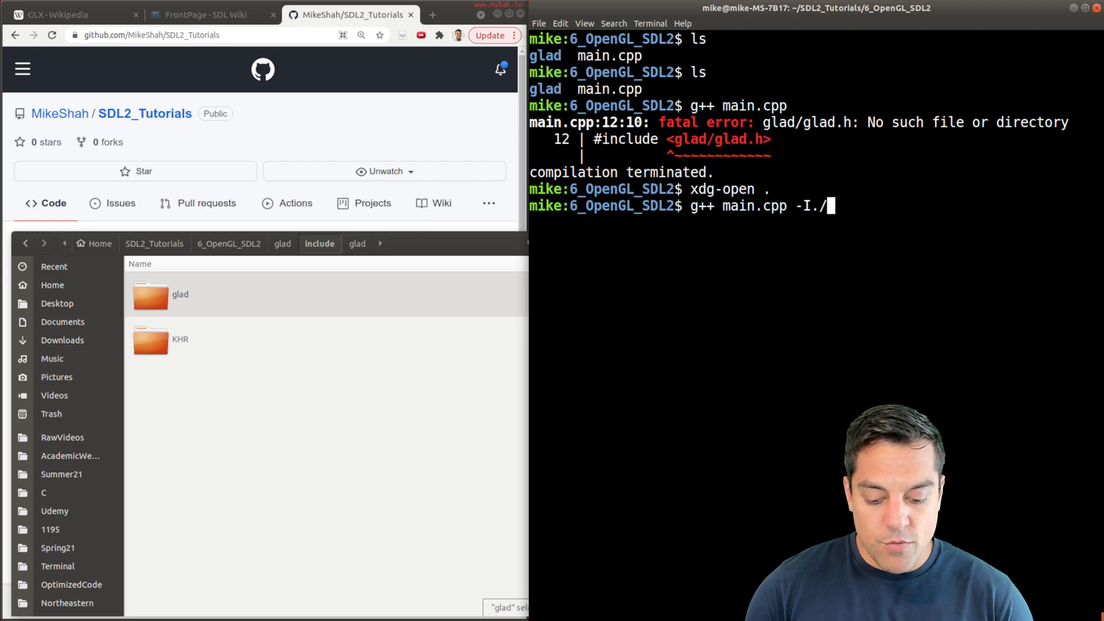
text(glad/include)
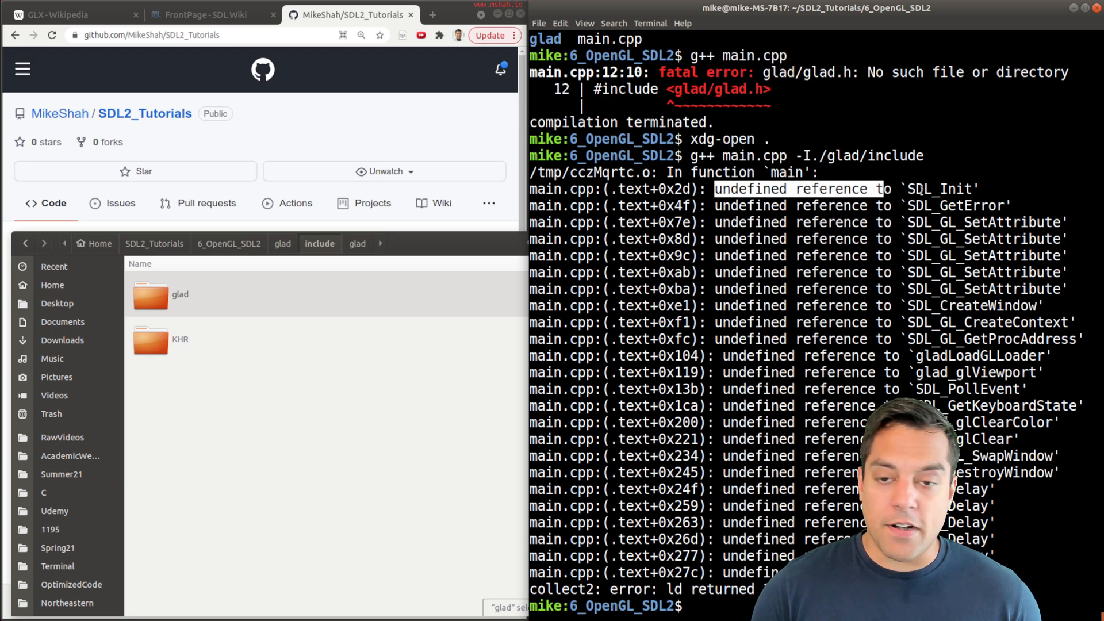
Step: Compile main.cpp with -I./glad/include, then check the glad and KHR folders in Files
text(;5~;5~)
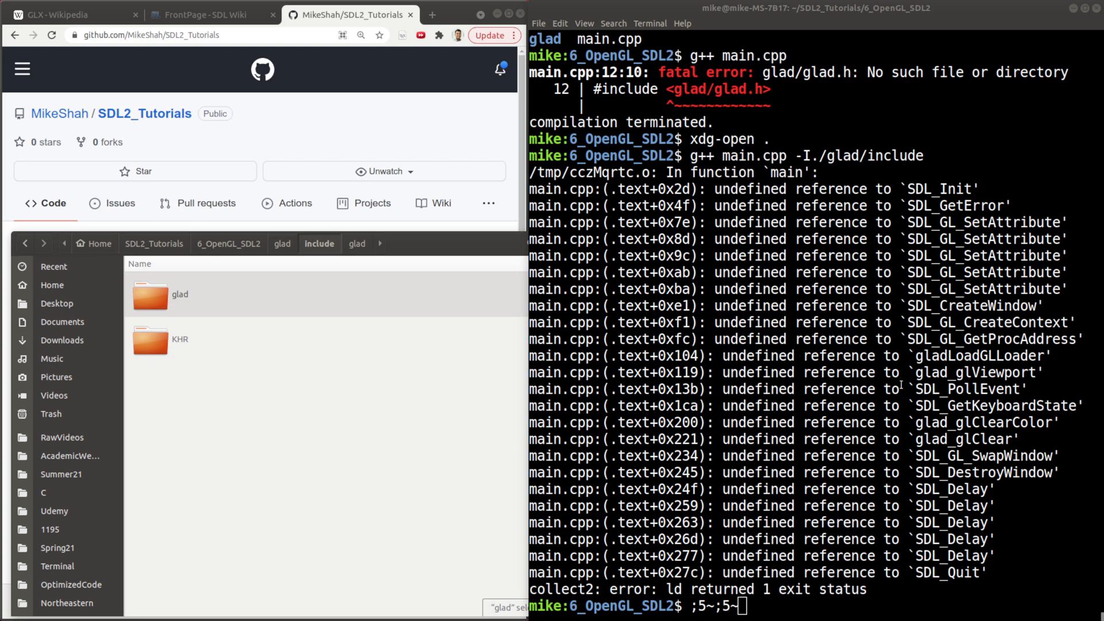
double_click(975, 439)
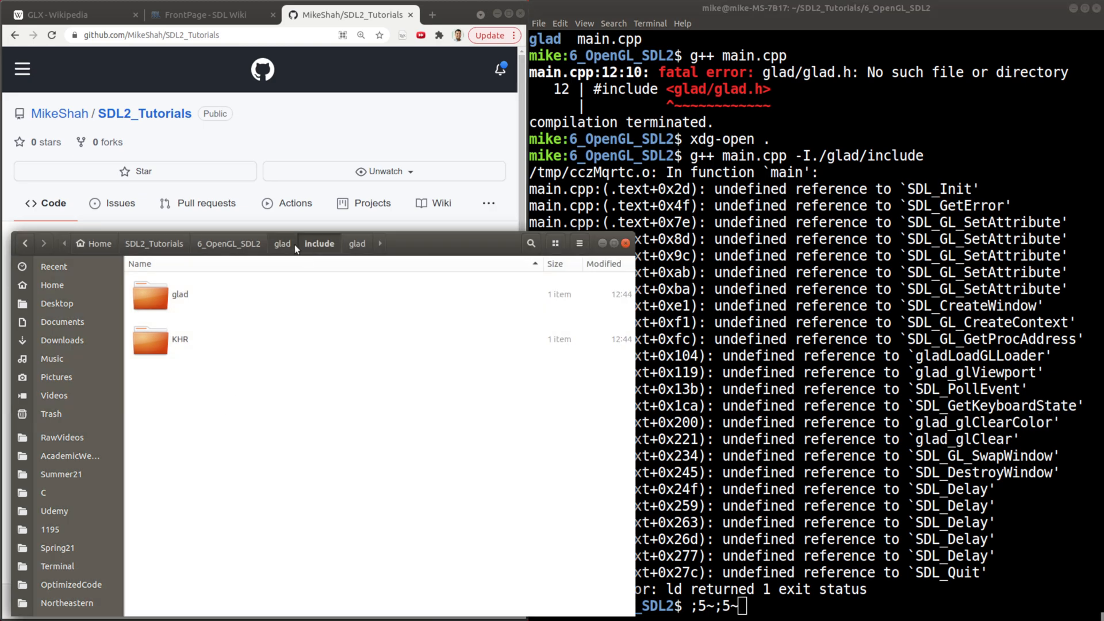
Step: Locate glad.c under glad/src and build with g++ main.cpp ./glad/src/glad.c -I./glad/include
click(282, 243)
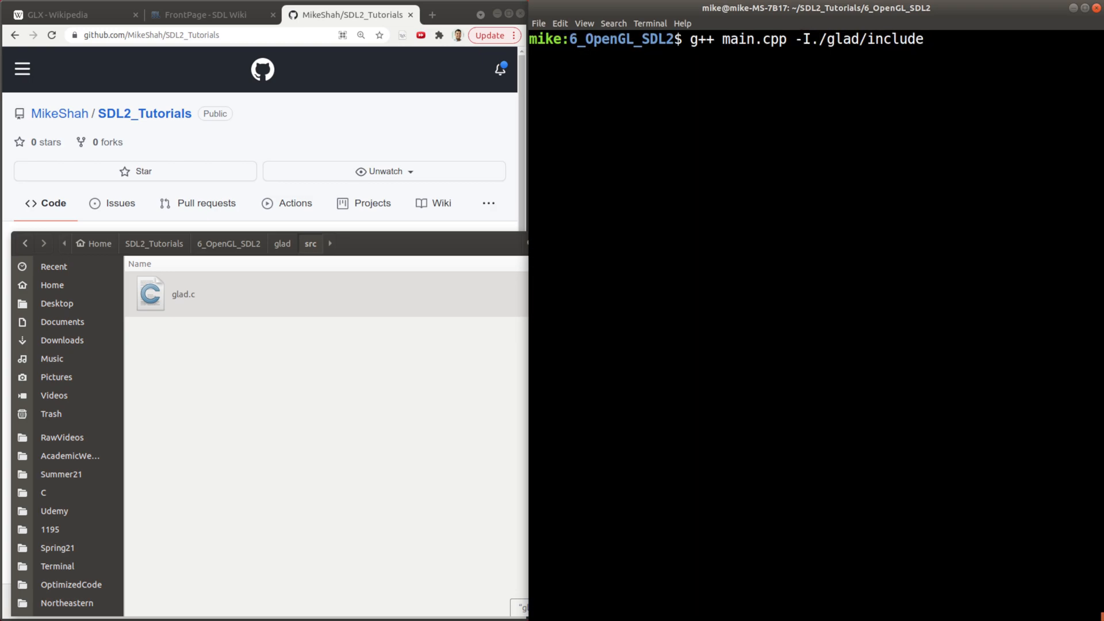
text(./glad/src/glad.c)
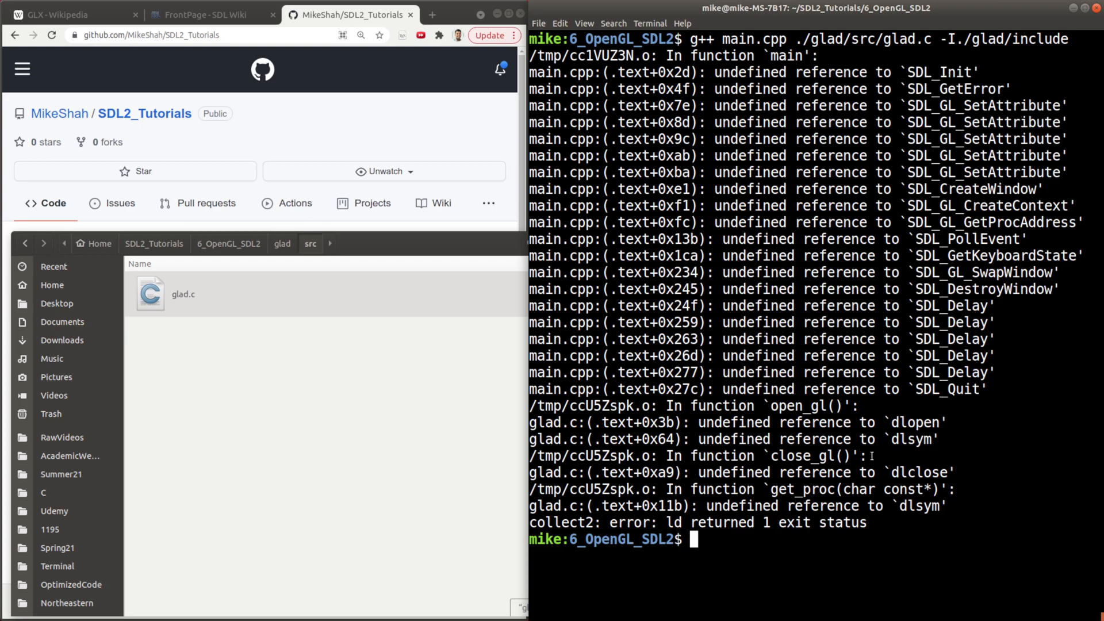
text(g++ main.cpp ./glad/src/glad.c -I./glad/include)
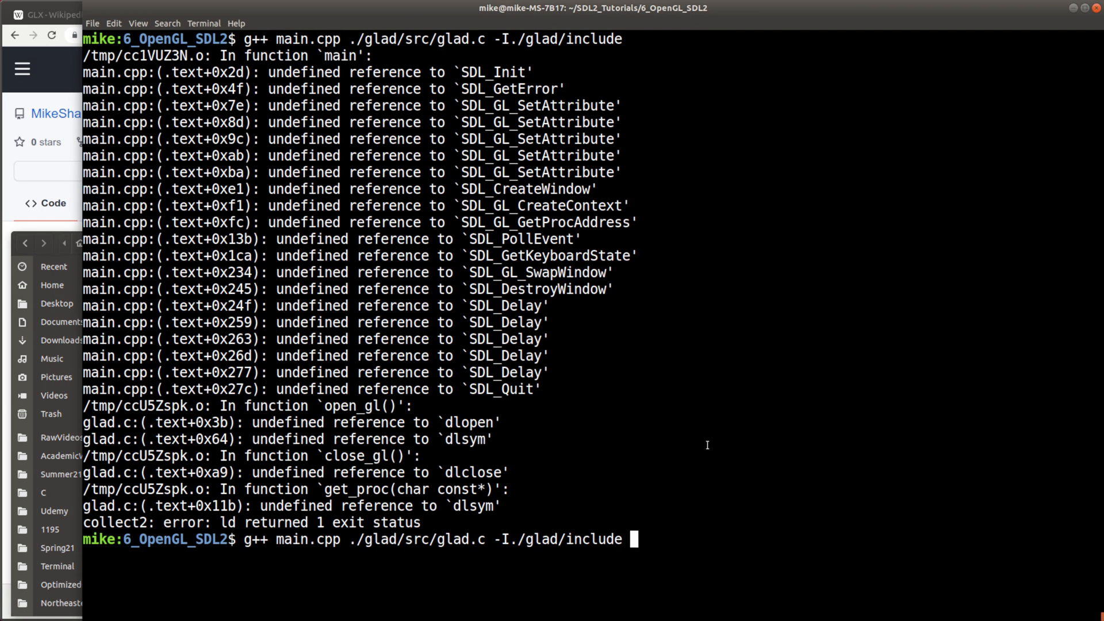
Step: Add -lSDL2 to the build, leaving only the missing dlclose symbol, and clear the screen
text(-lSDL2)
text(;)
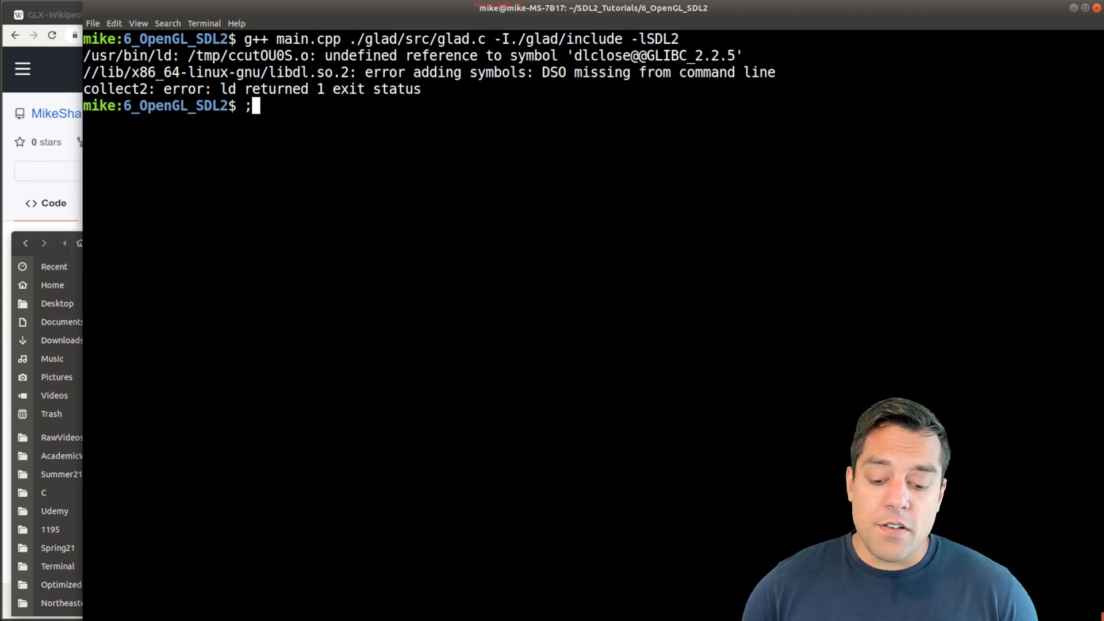
text(echo $PA)
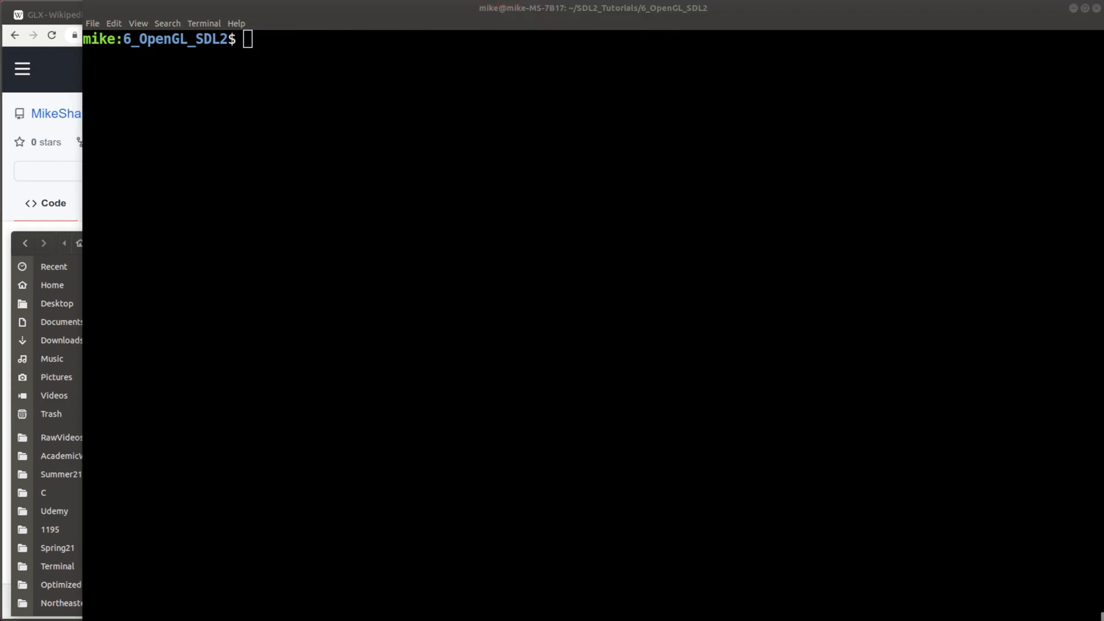
Step: Rerun the -lSDL2 build and read man dlclose to find 'Link with -ldl'
text(echo $PATH)
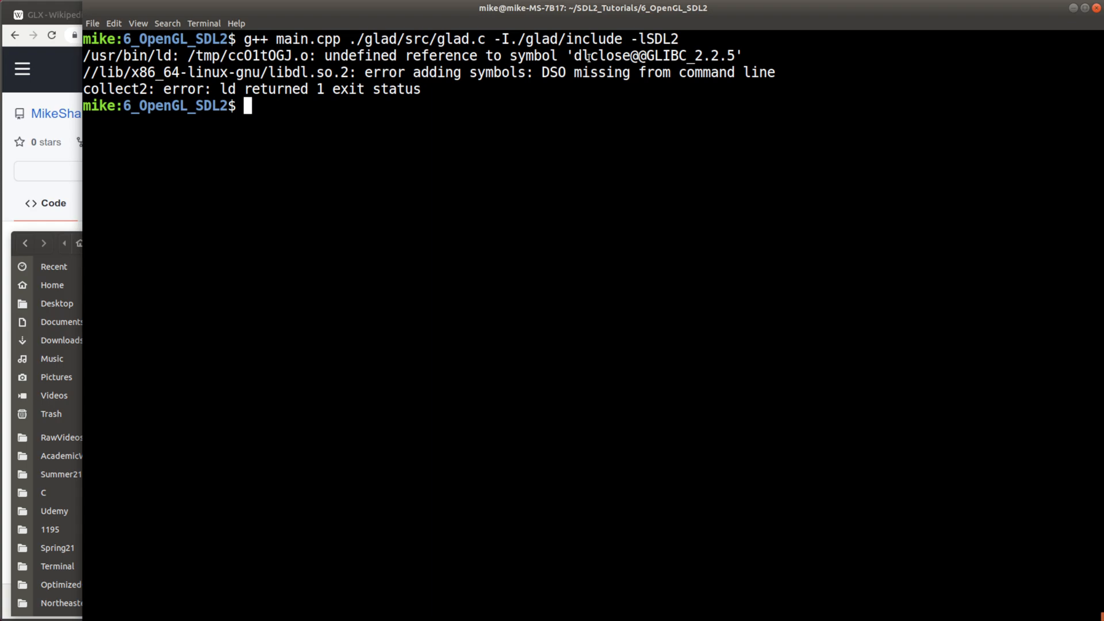
double_click(587, 56)
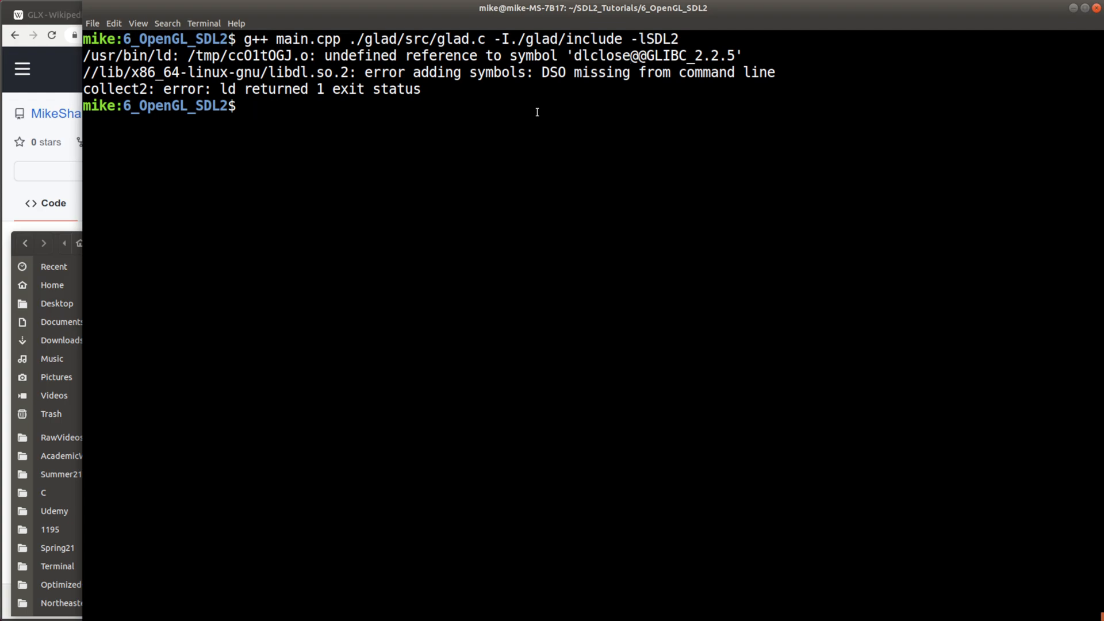
text(man)
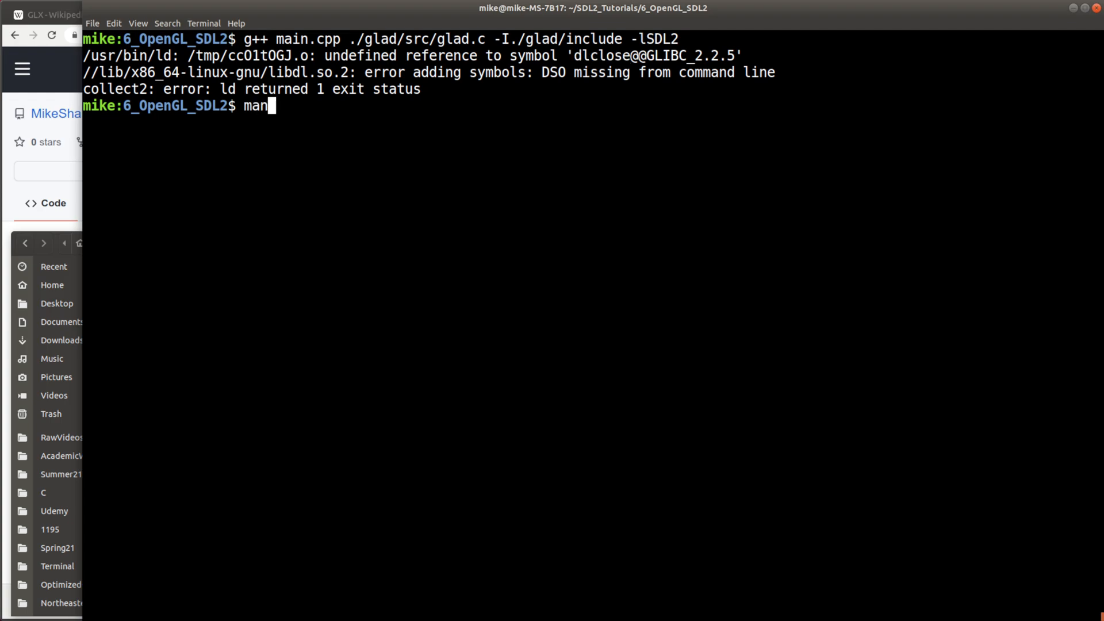
text(dlclose)
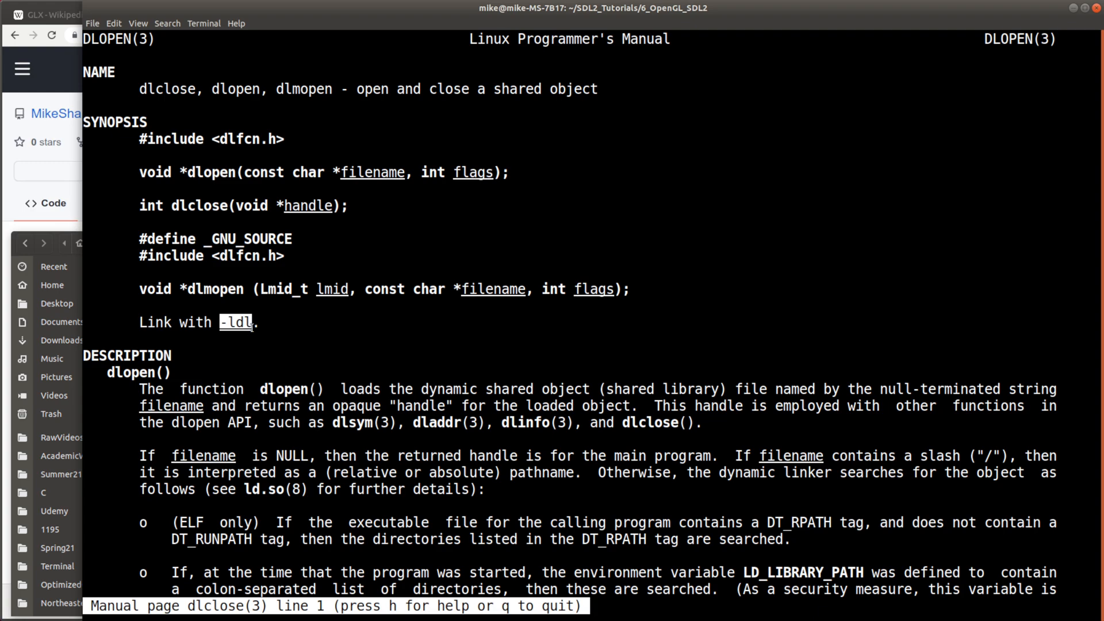
key(q)
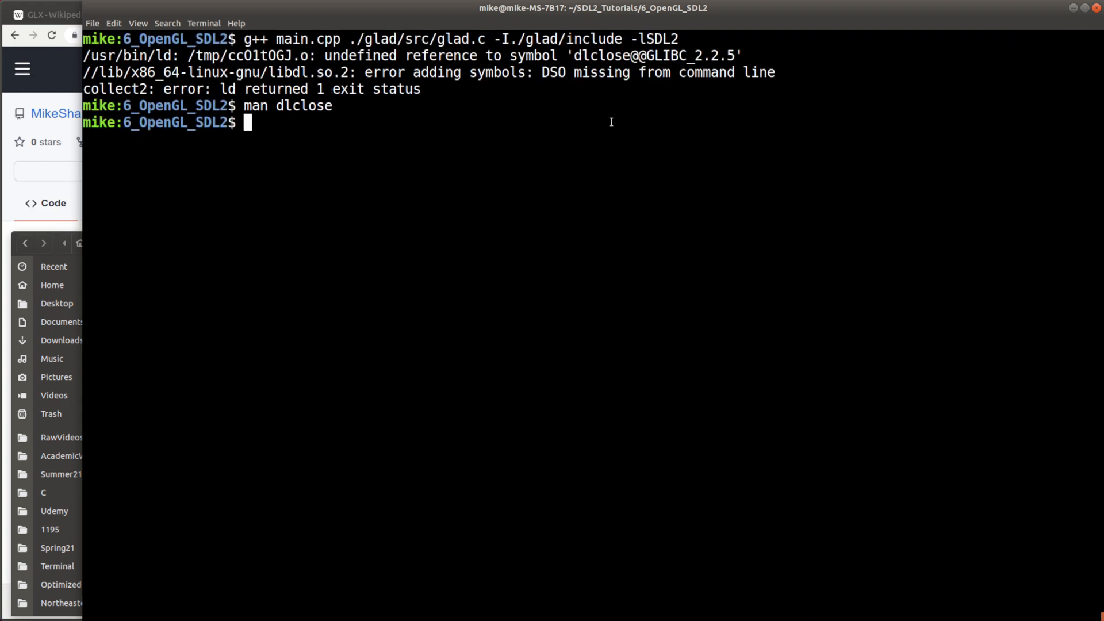
Step: Rebuild with g++ main.cpp ./glad/src/glad.c -I./glad/include -lSDL2 -ldl without errors
text(g++ main.cpp ./glad/src/glad.c -I./glad/include -lSDL2 -ld)
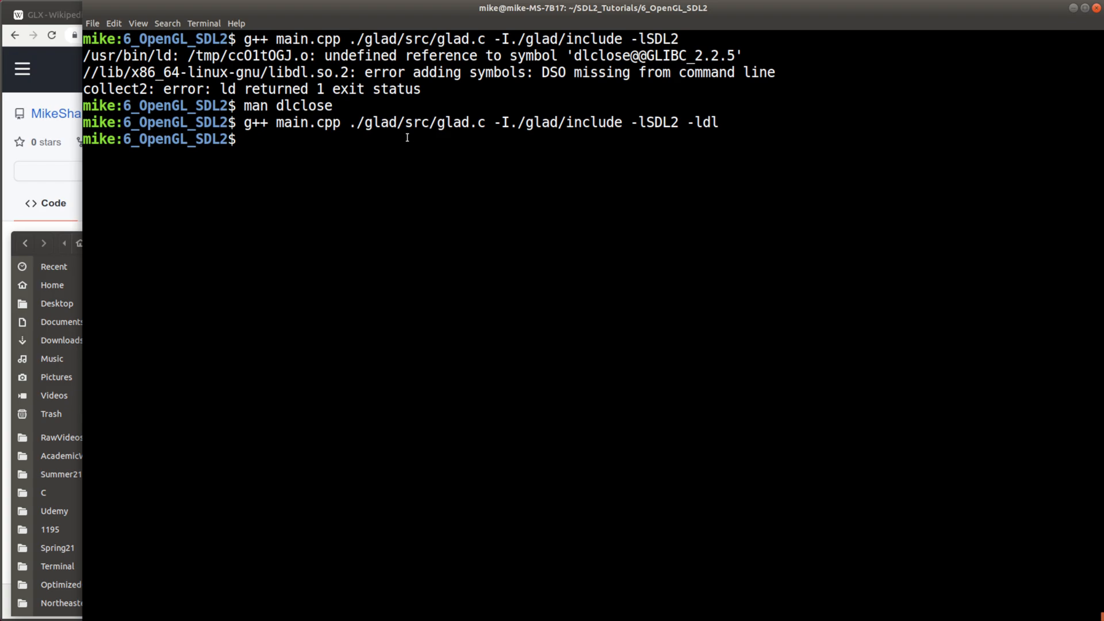
Step: List the folder, run ./a.out and move the red C++ SDL2 Window around the screen
text(ls)
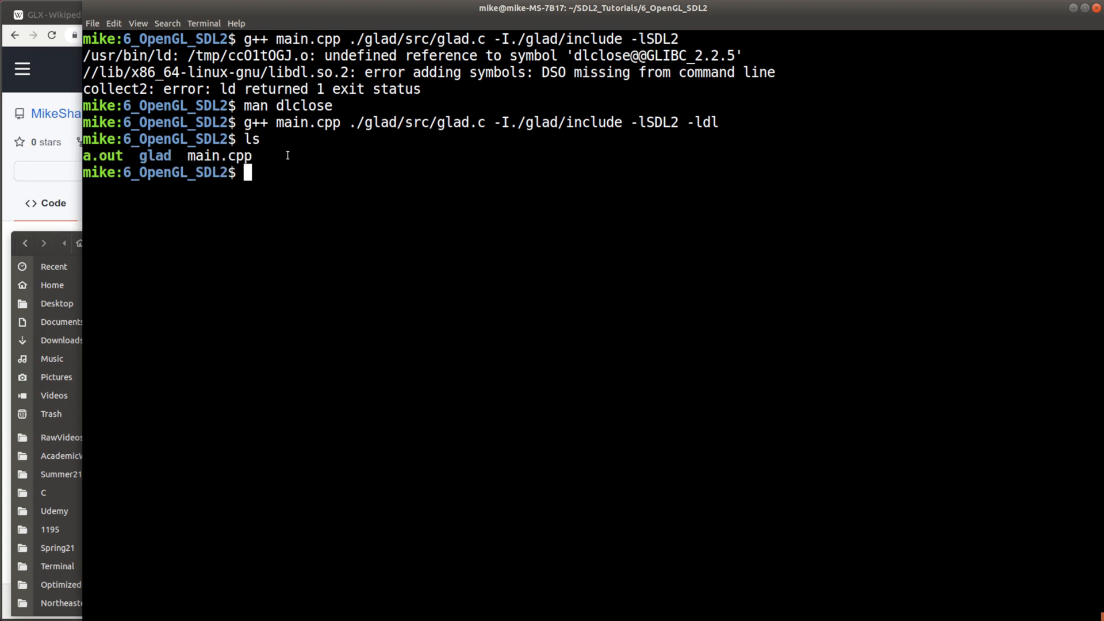
text(./a)
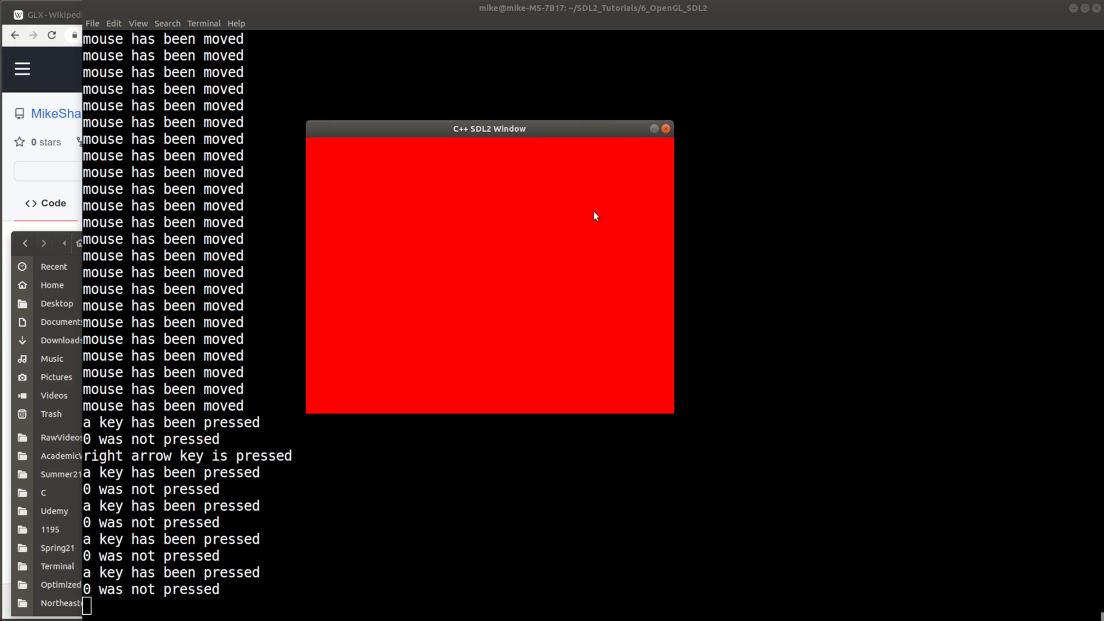
drag(489, 128, 449, 176)
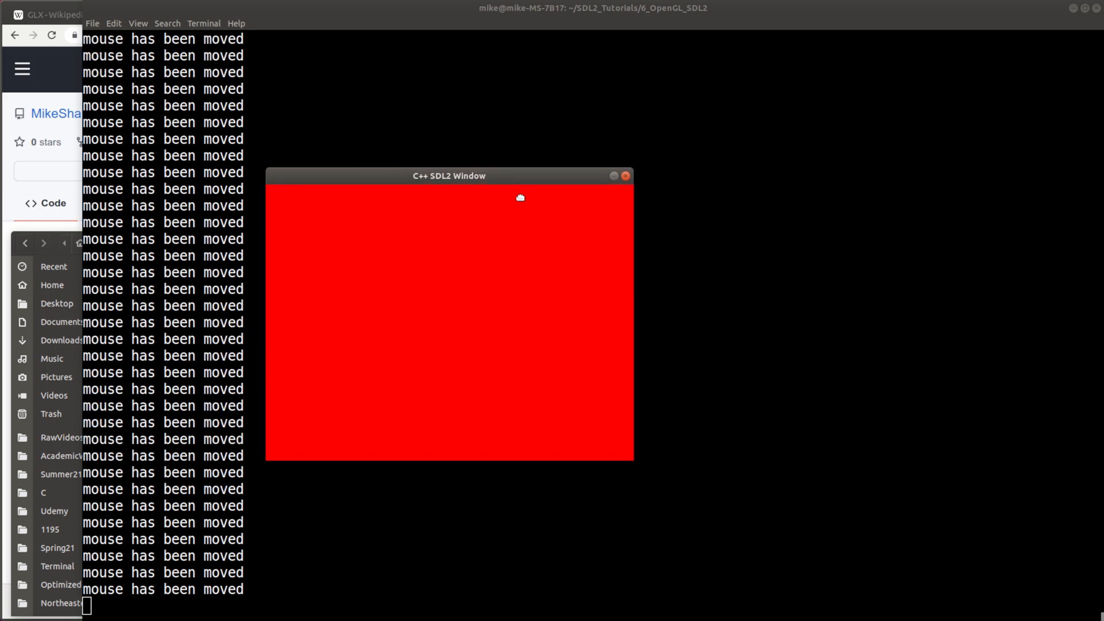
drag(449, 176, 516, 179)
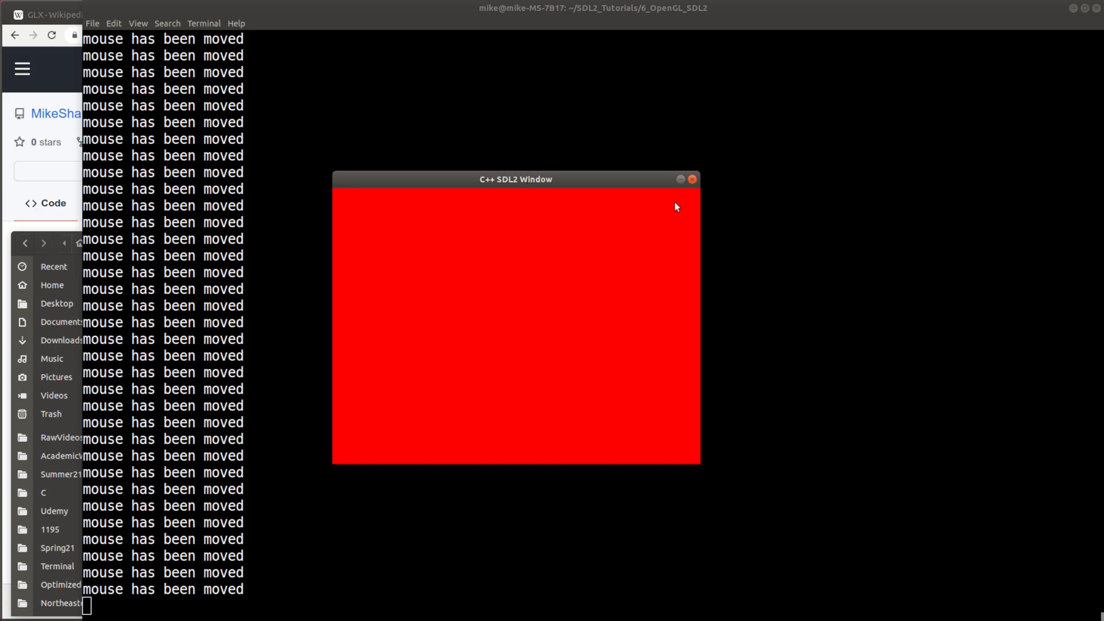
Step: Close the red window and stop a.out with Ctrl+C
click(690, 179)
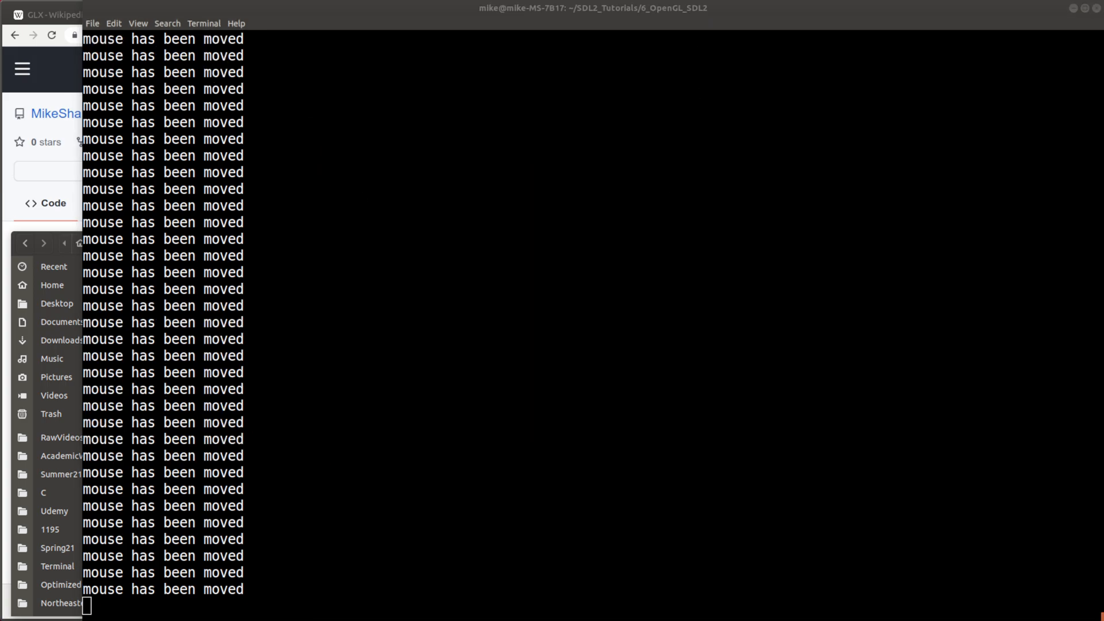
key(ctrl+c)
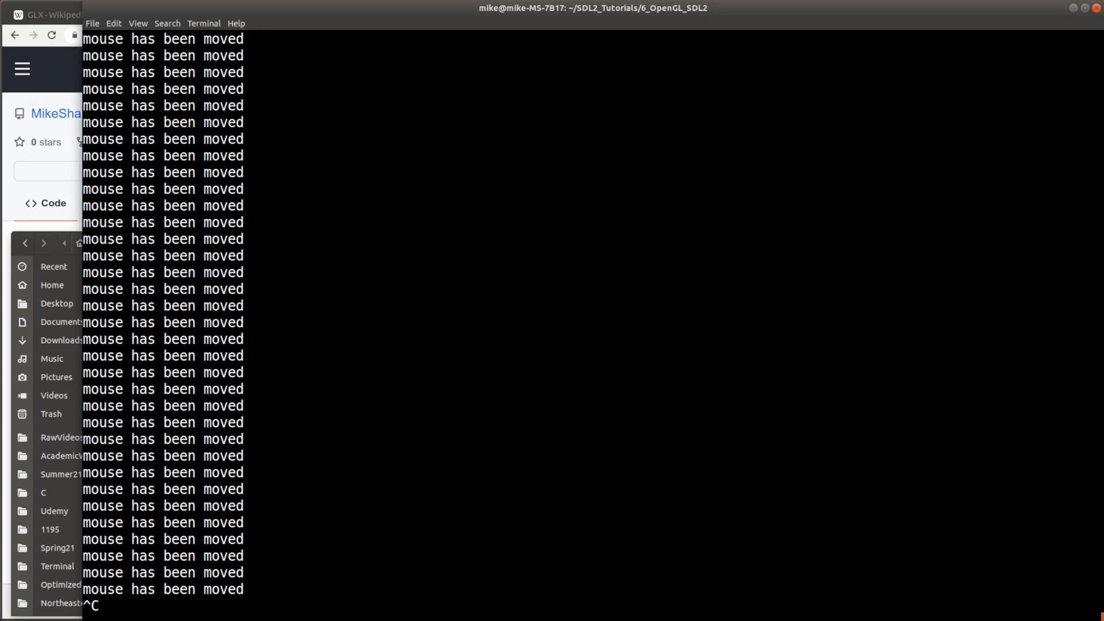
key(ctrl+c)
text(ls)
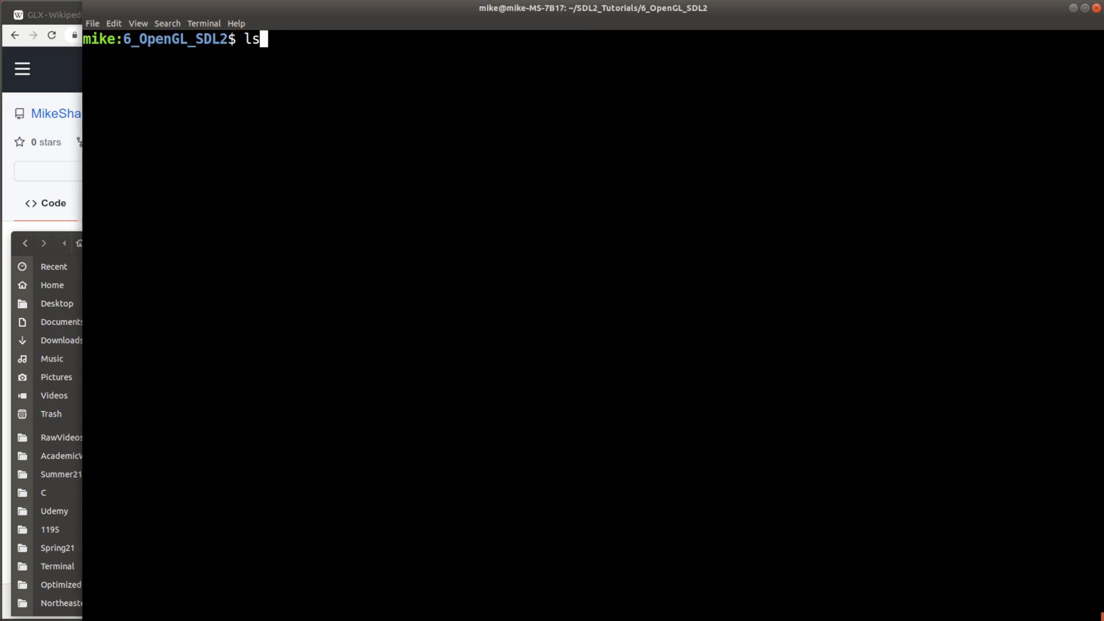
Step: Rebuild with -o prog, run ./prog to show the red window, then close it
text(g++ main.cpp ./glad/src/glad.c -I./glad/include -lSDL2 -ldl)
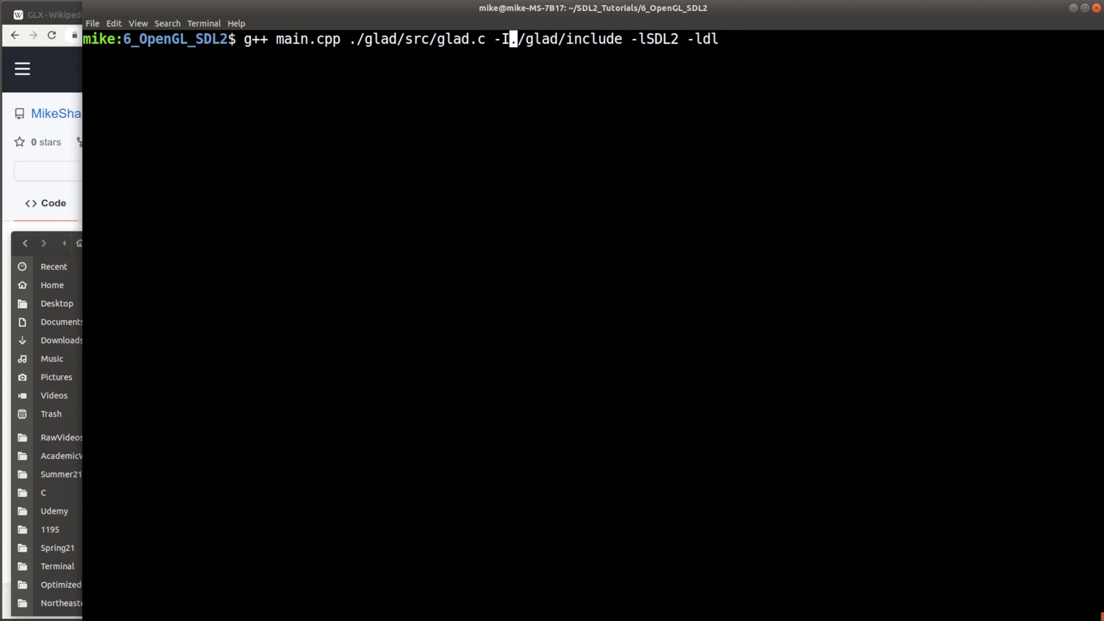
text(-o prog -)
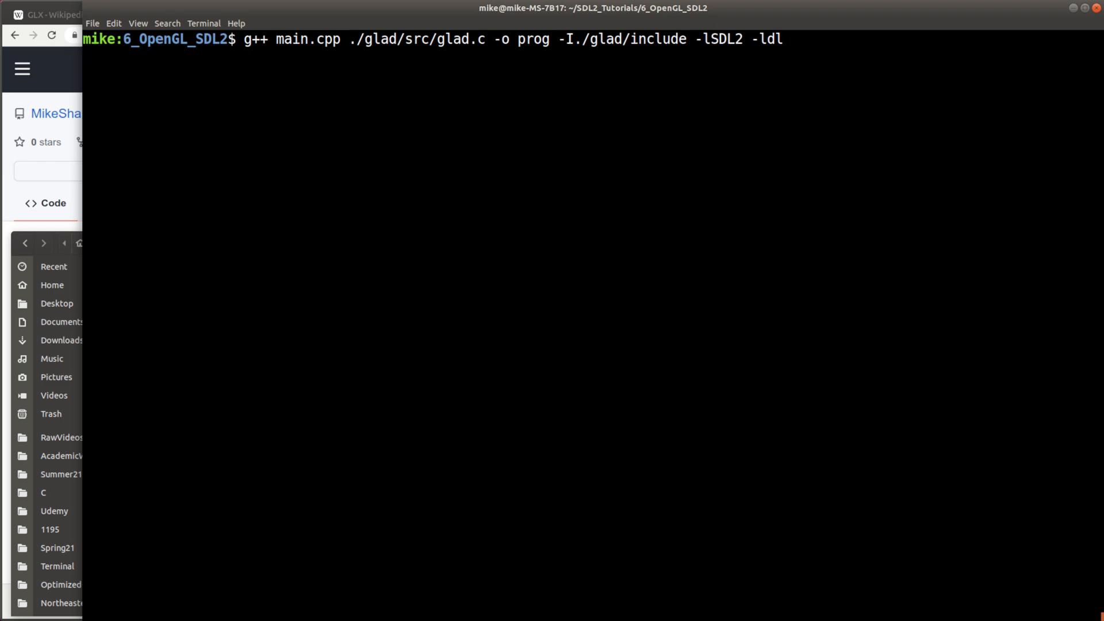
text(./op)
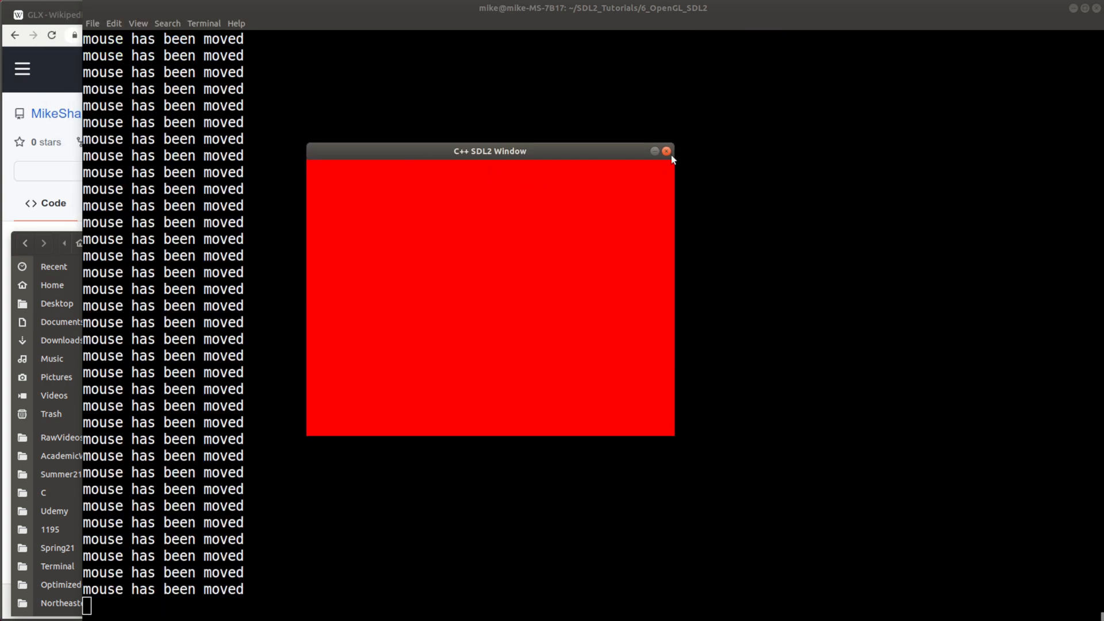
click(665, 151)
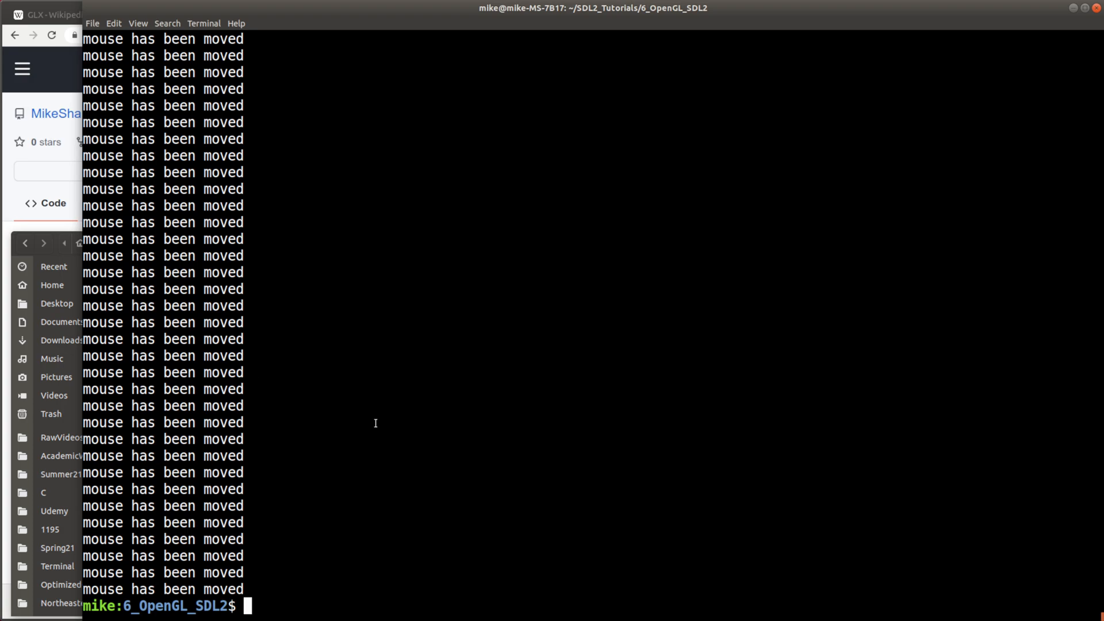
mouse_move(650, 267)
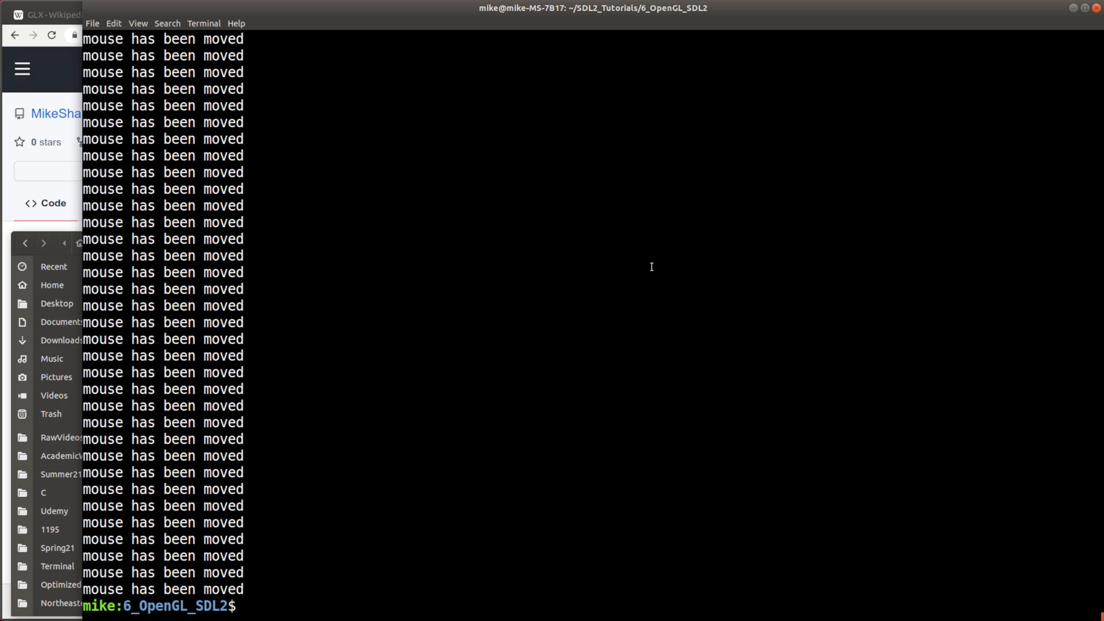
mouse_move(398, 396)
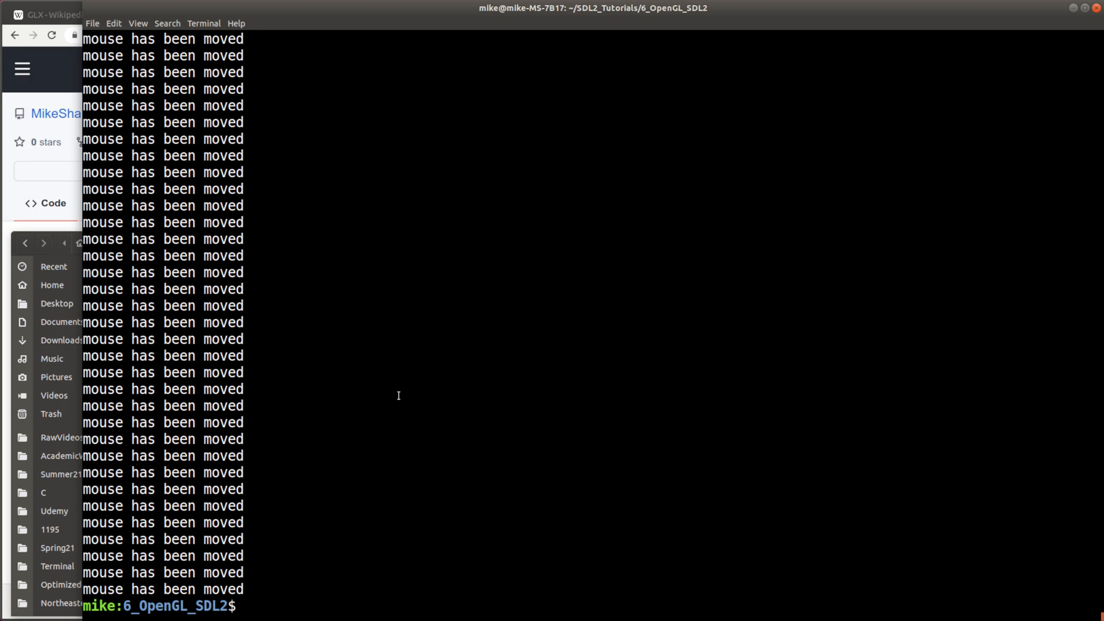